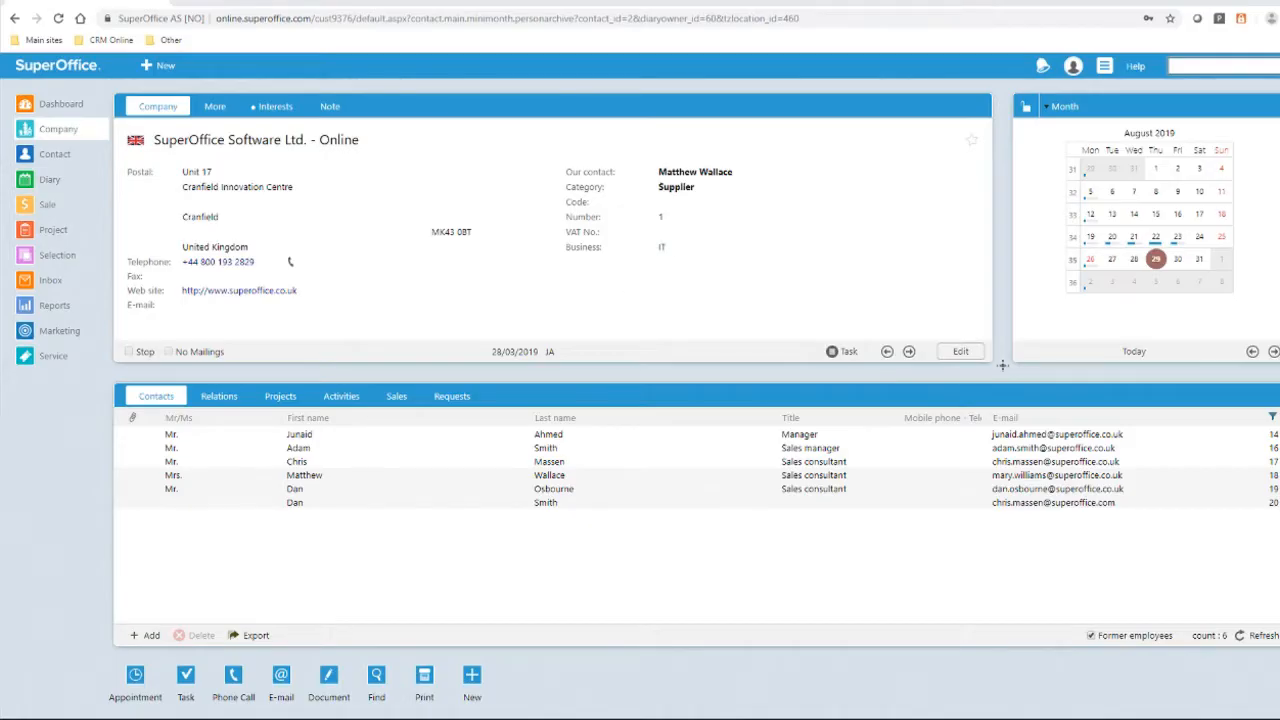
pyautogui.moveTo(1008, 100)
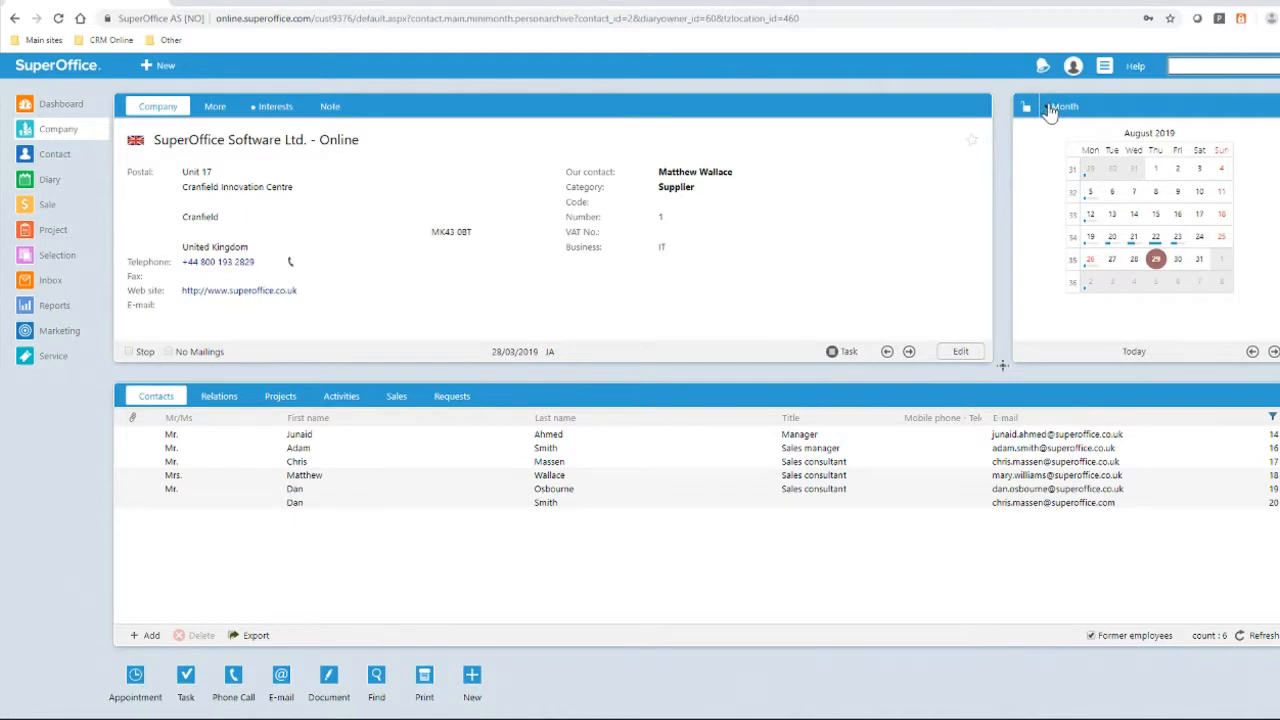
# Switch the side panel from the calendar to Selection members of the product offer click throughs selection
pyautogui.click(1064, 106)
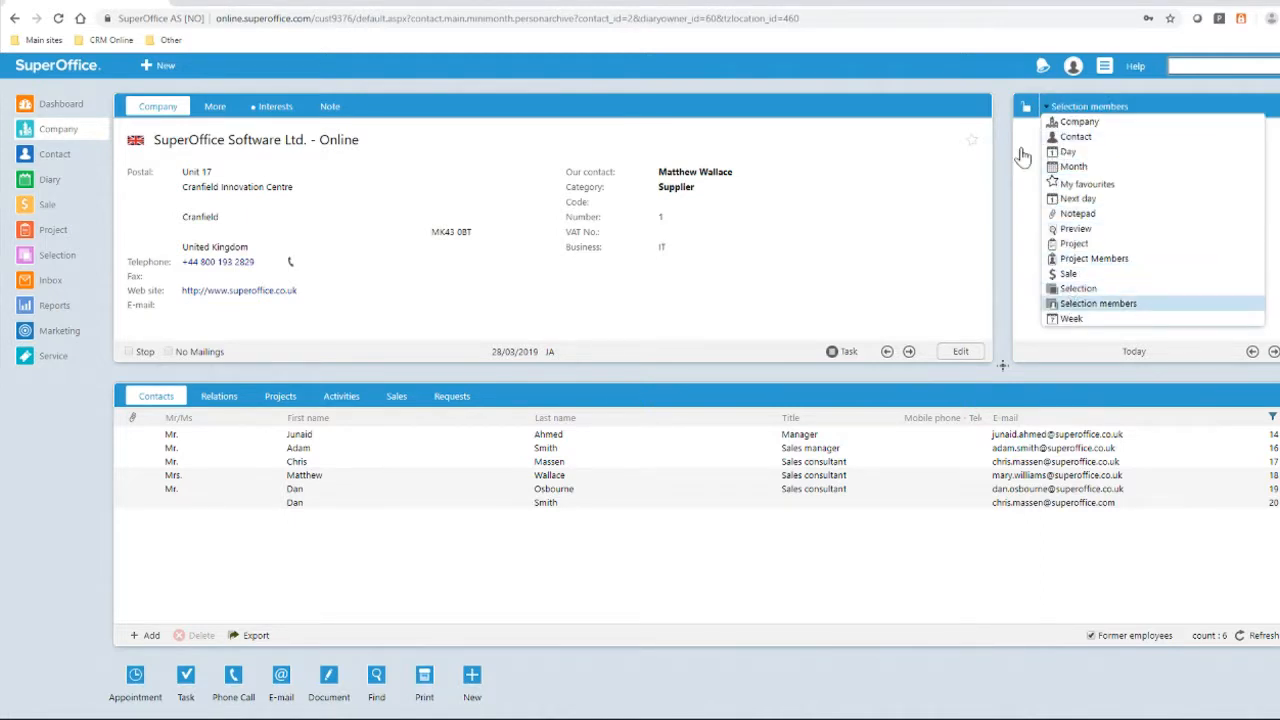
pyautogui.click(1096, 304)
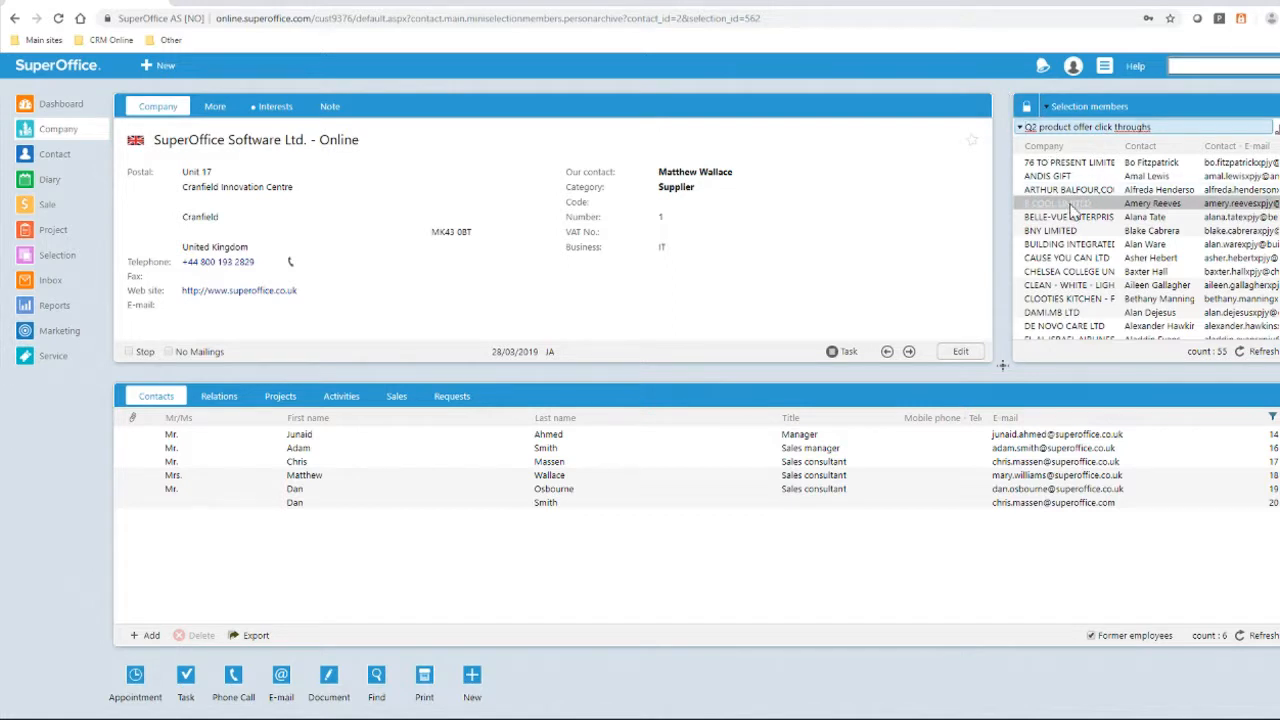
pyautogui.click(1064, 204)
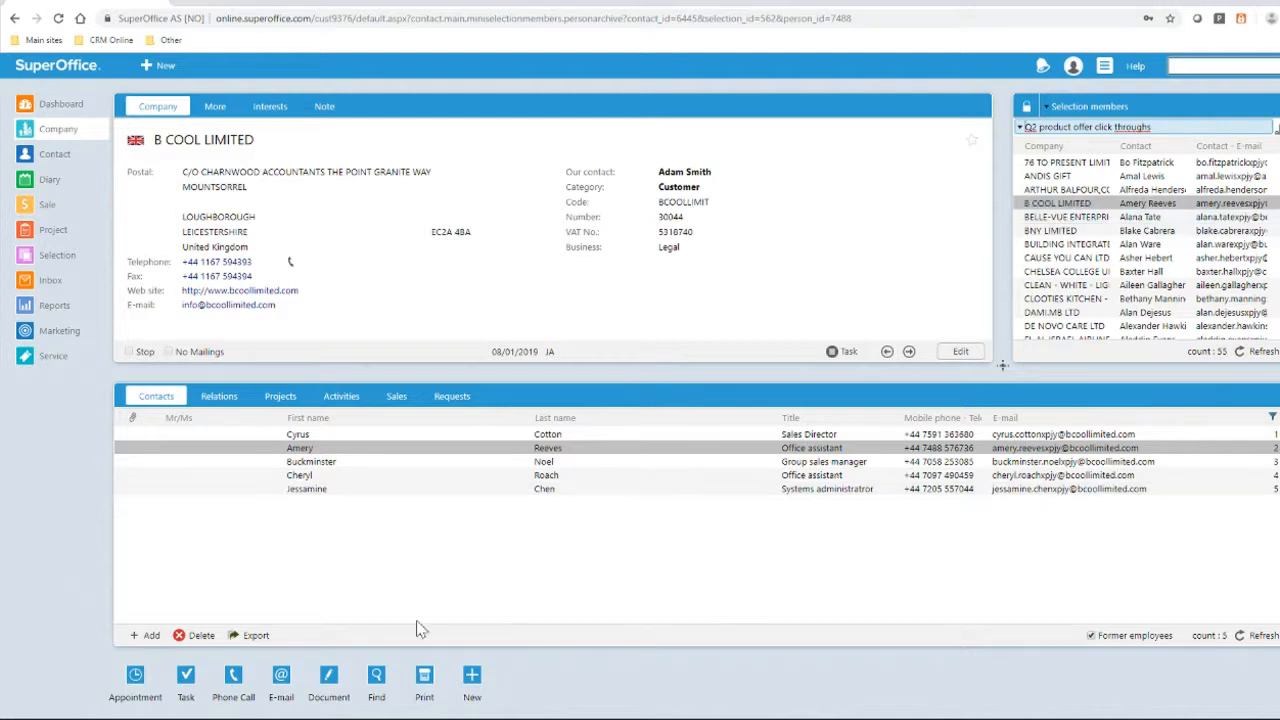
pyautogui.click(232, 684)
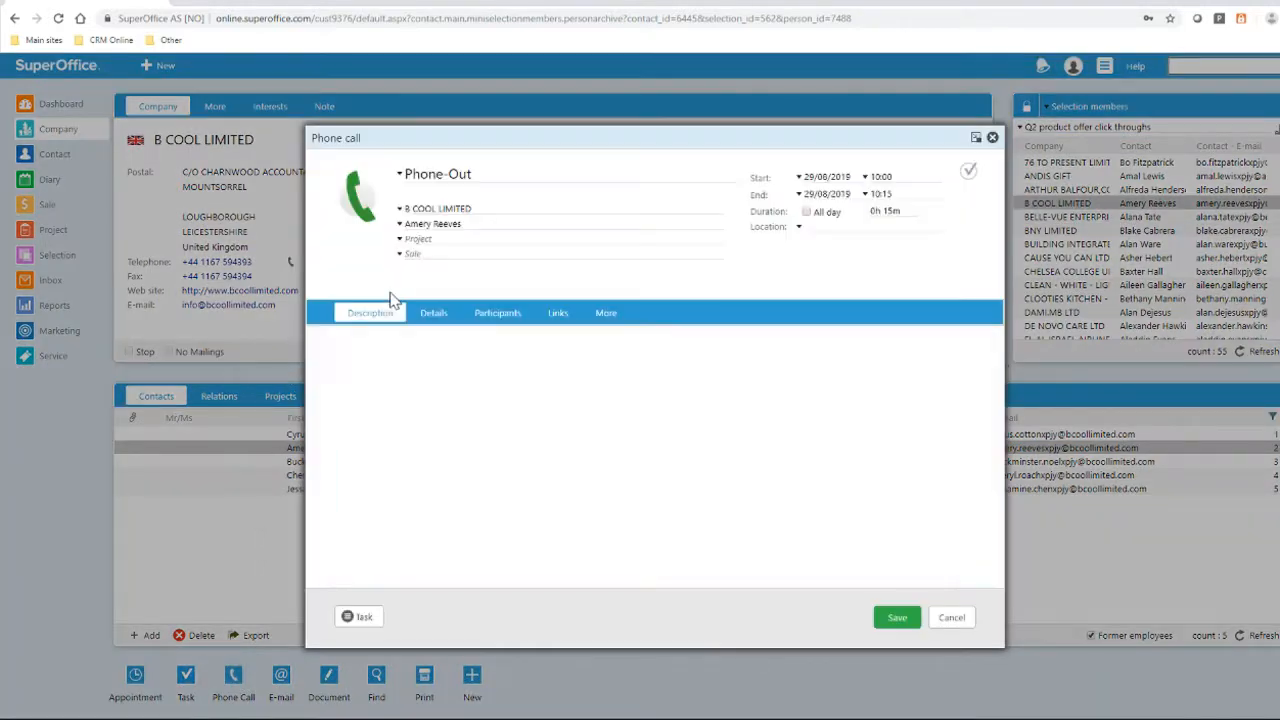
pyautogui.click(418, 240)
pyautogui.write('Called to discuss the Mitel phone system')
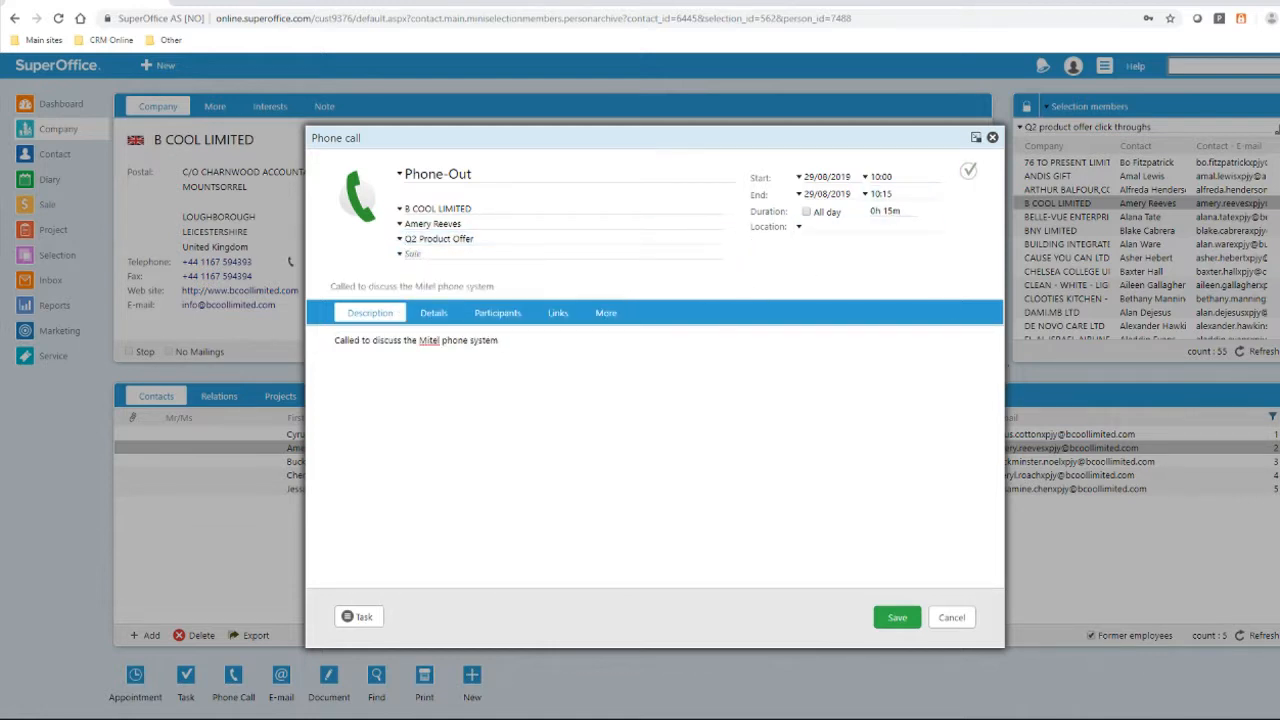
pyautogui.click(896, 616)
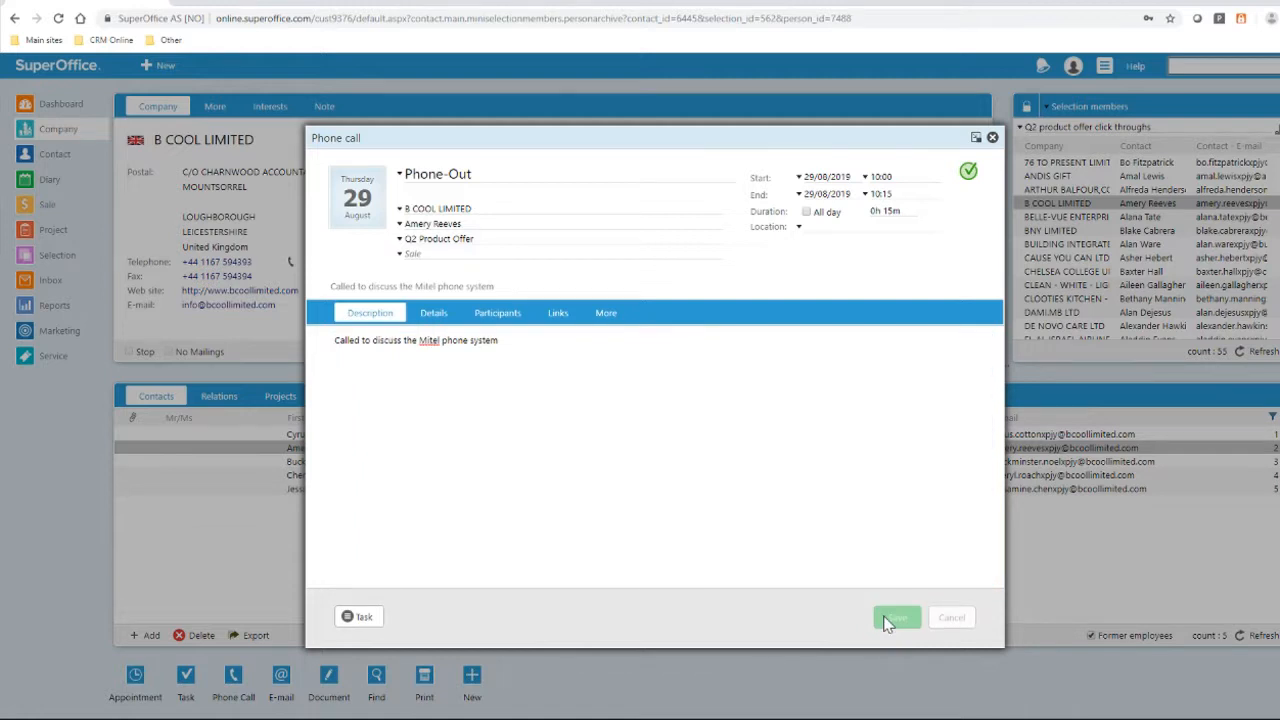
pyautogui.click(896, 616)
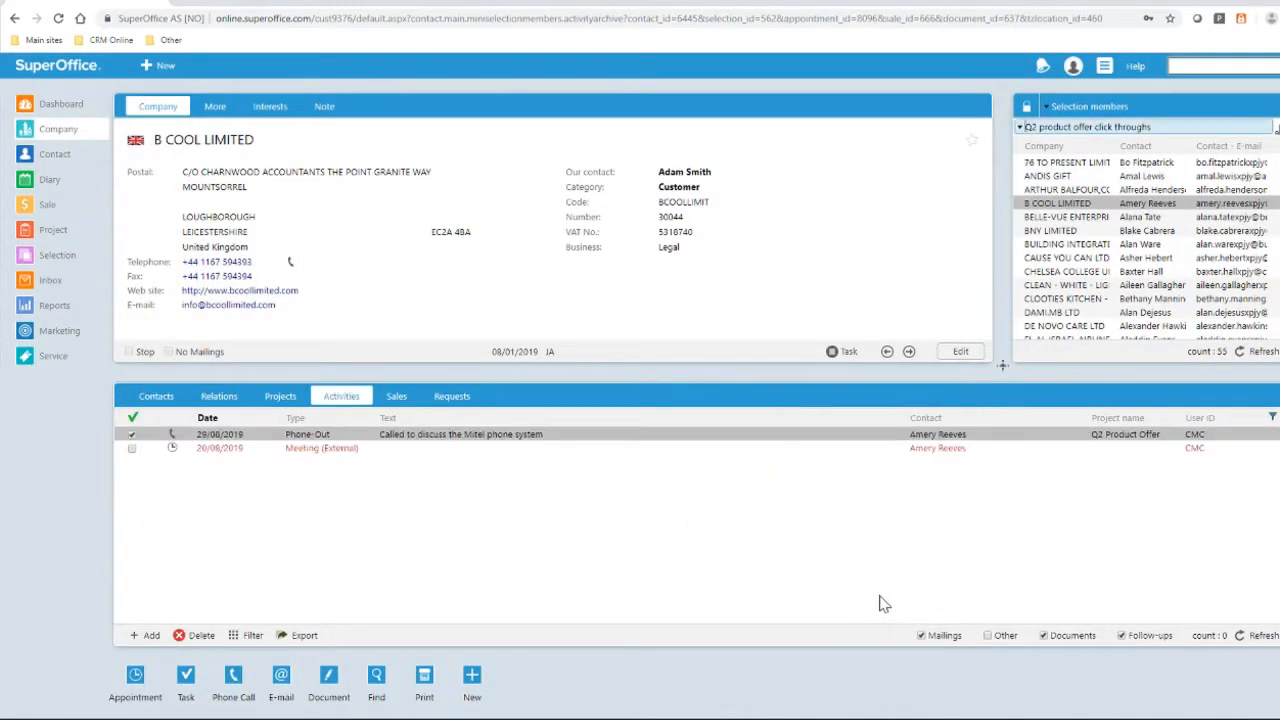
pyautogui.moveTo(866, 592)
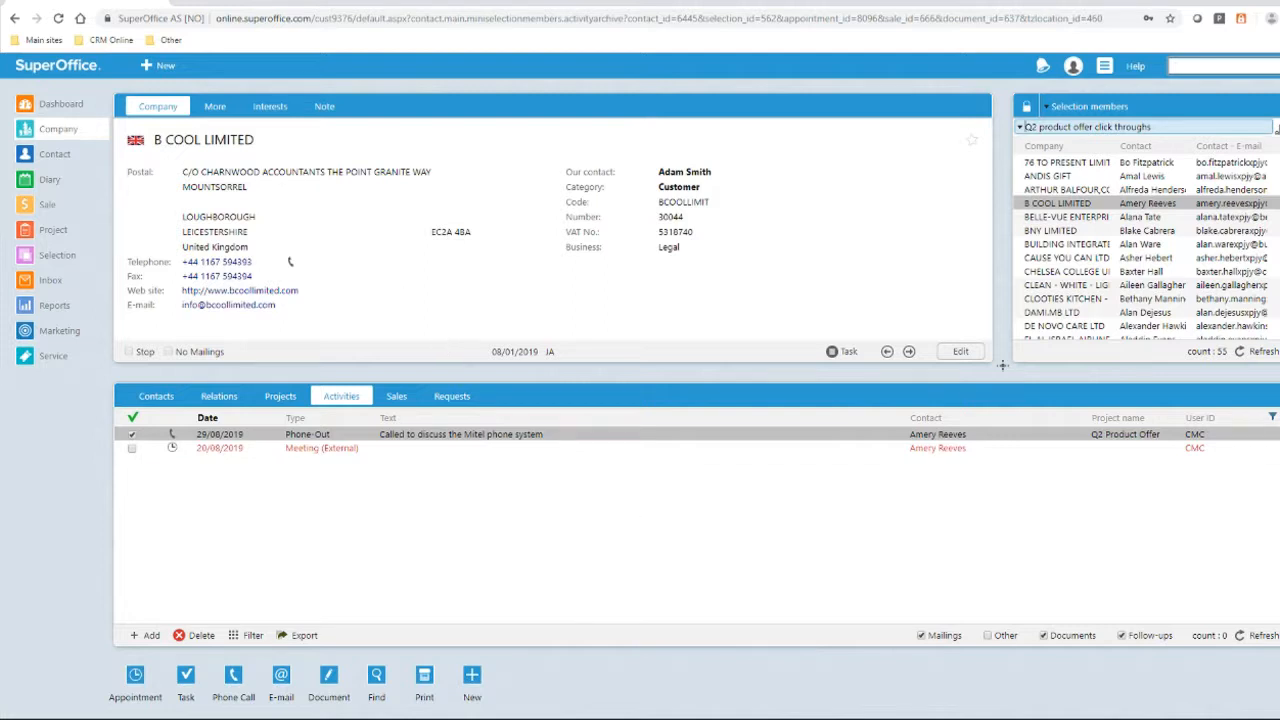
# Create a new sale headed 'Mitel phone system' linked to the Q2 Product Offer project
pyautogui.click(164, 64)
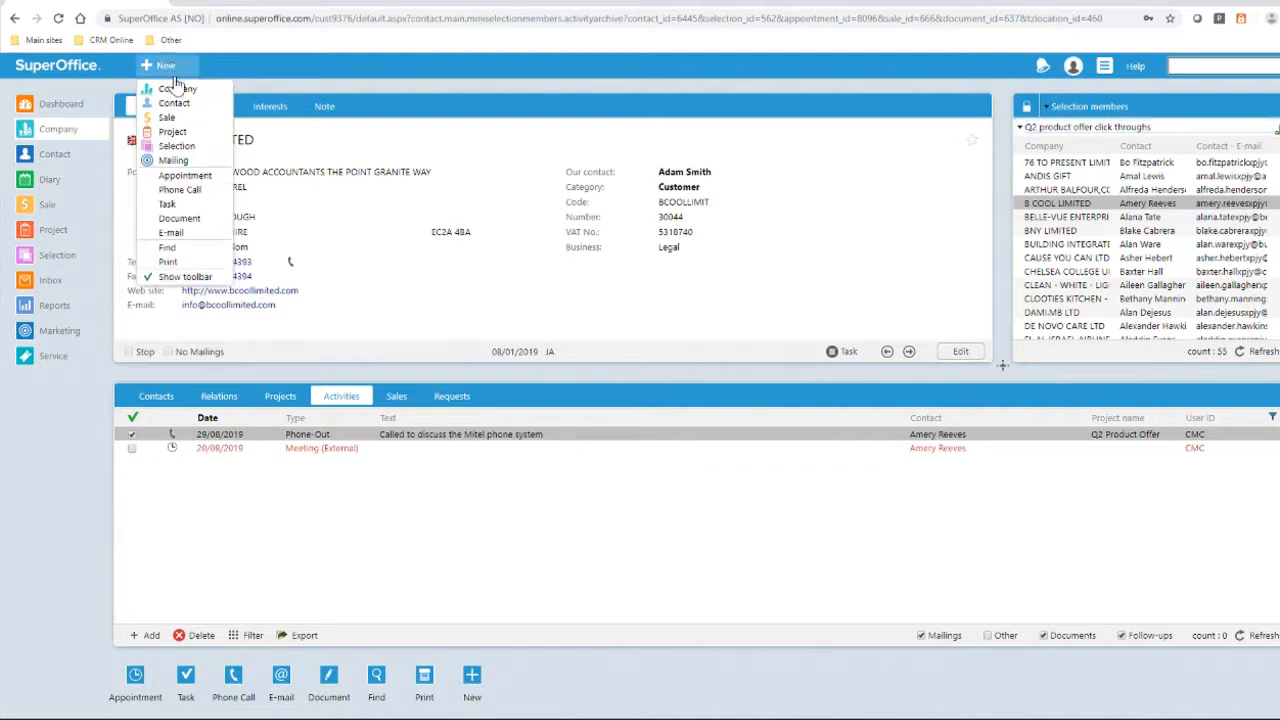
pyautogui.moveTo(170, 118)
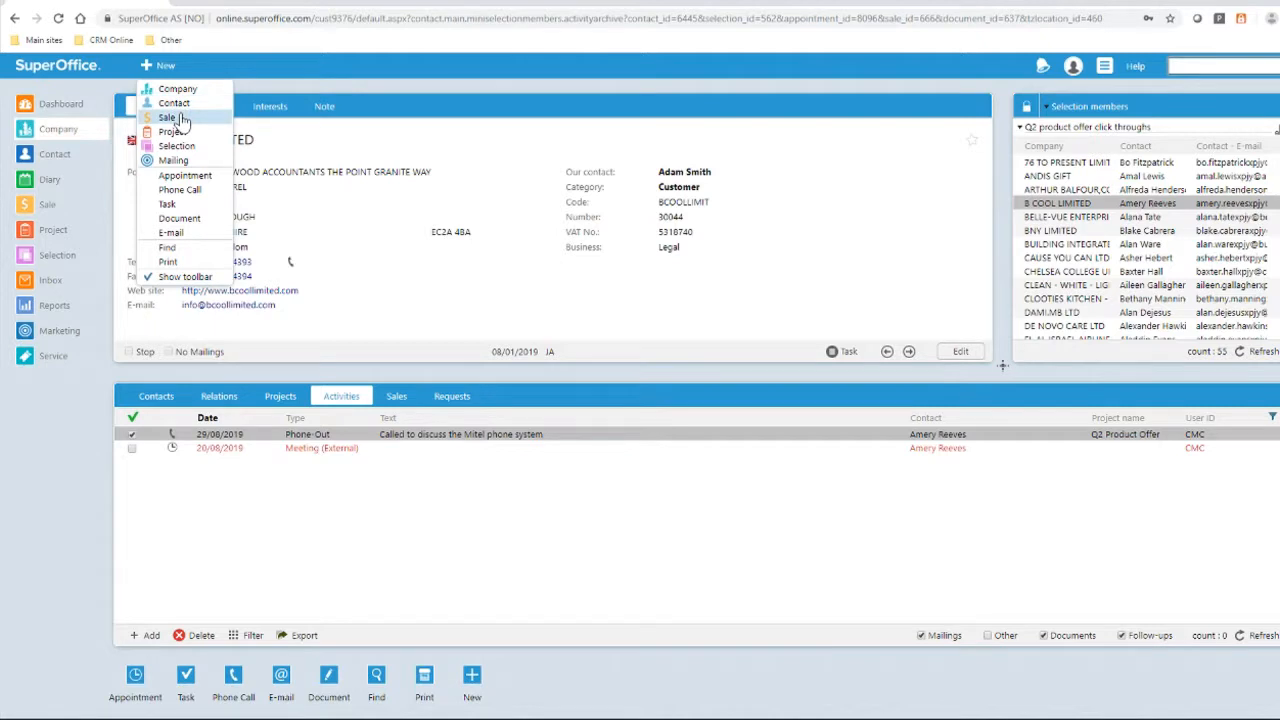
pyautogui.click(168, 116)
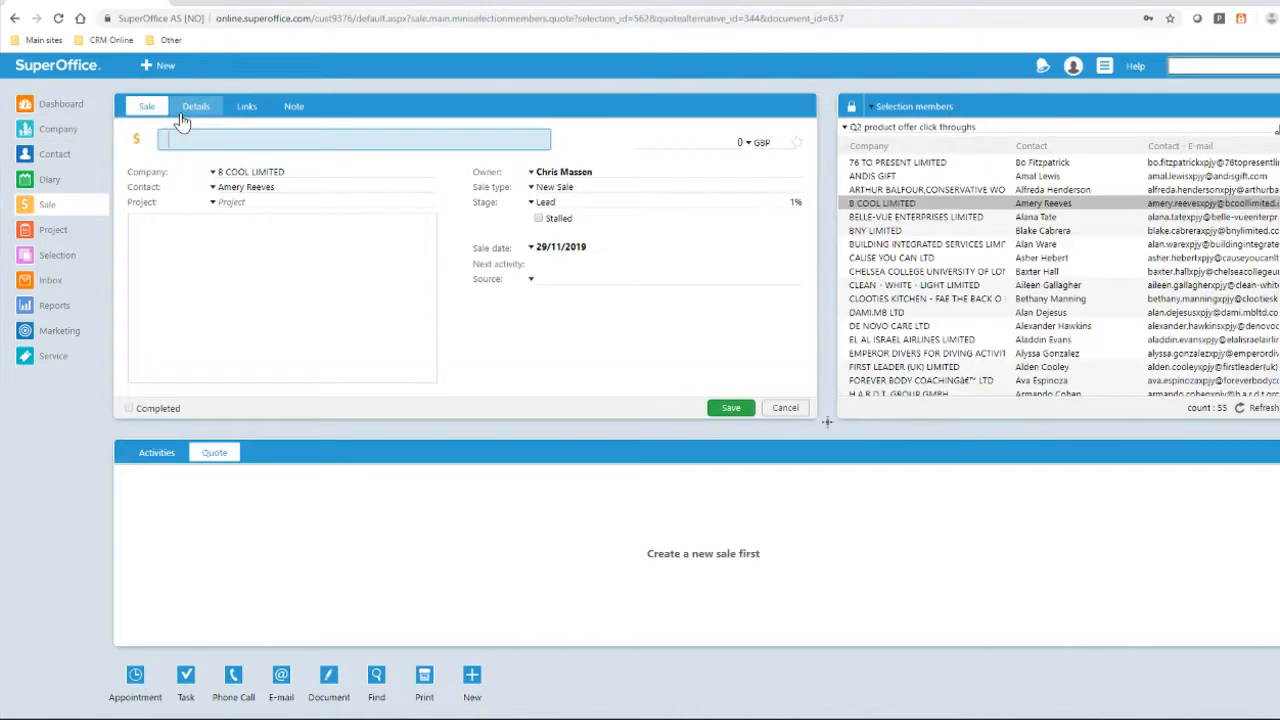
pyautogui.write('Mitel phone system')
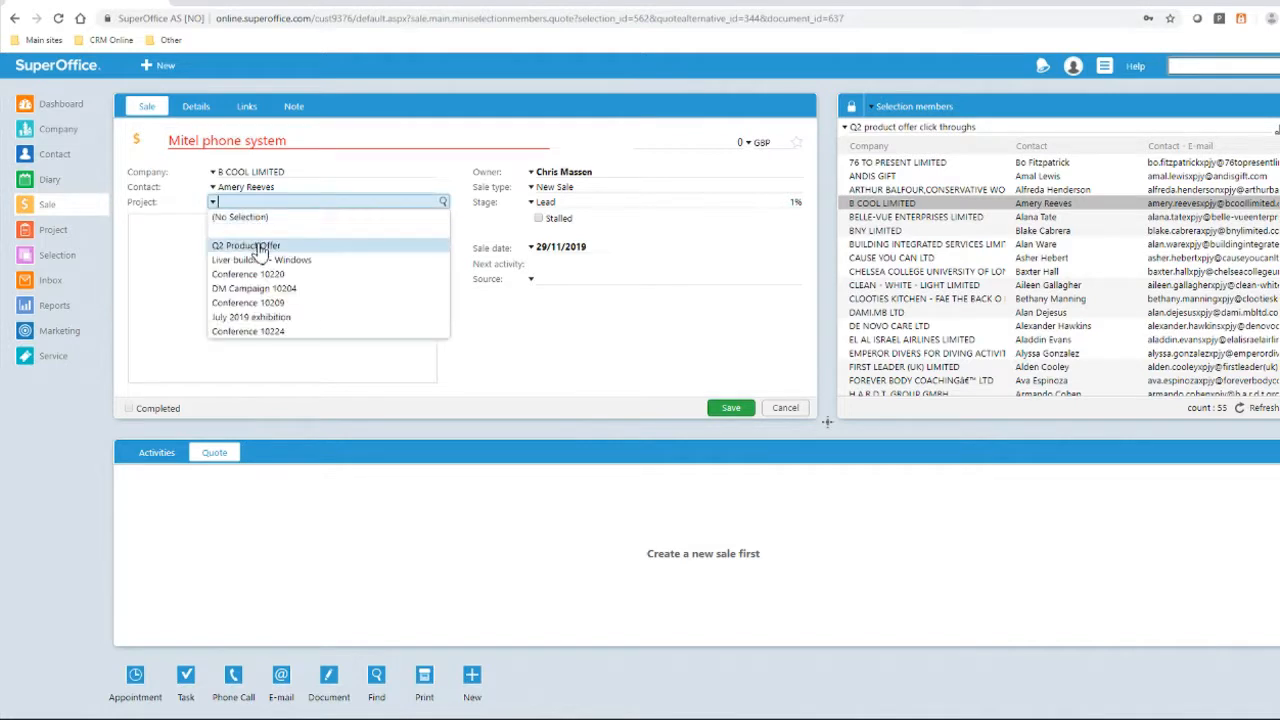
pyautogui.click(246, 244)
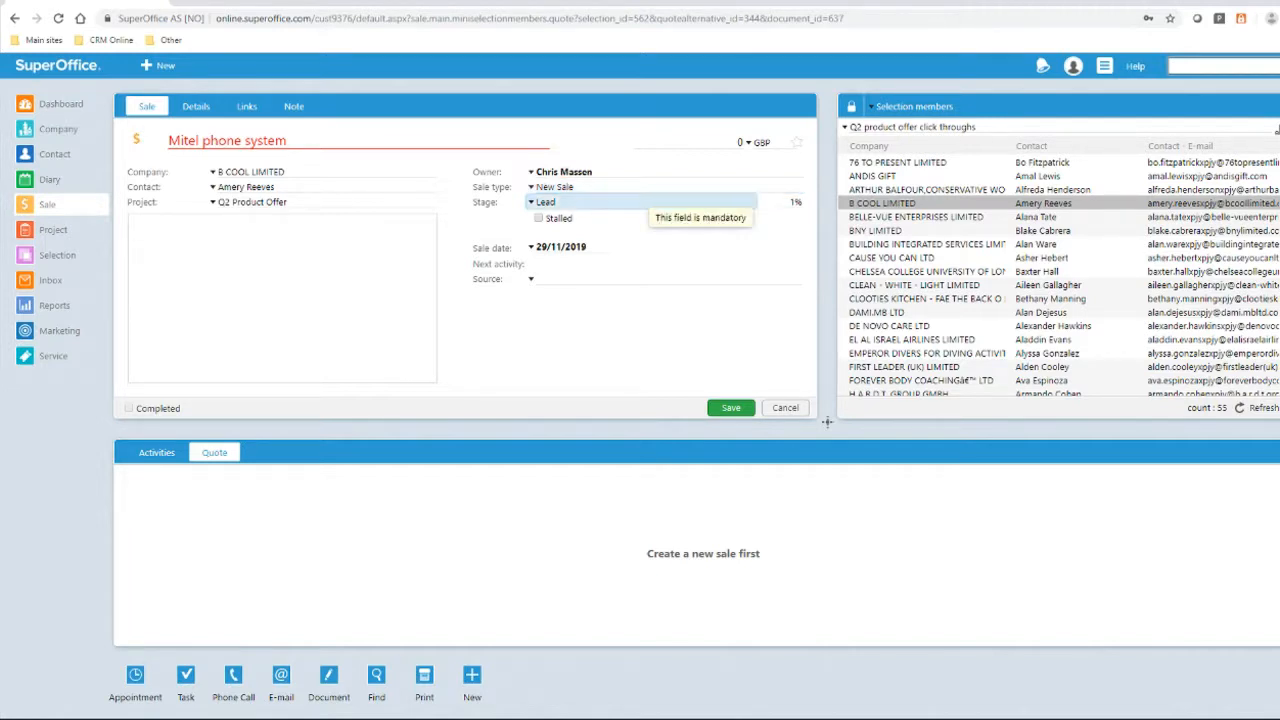
pyautogui.moveTo(620, 244)
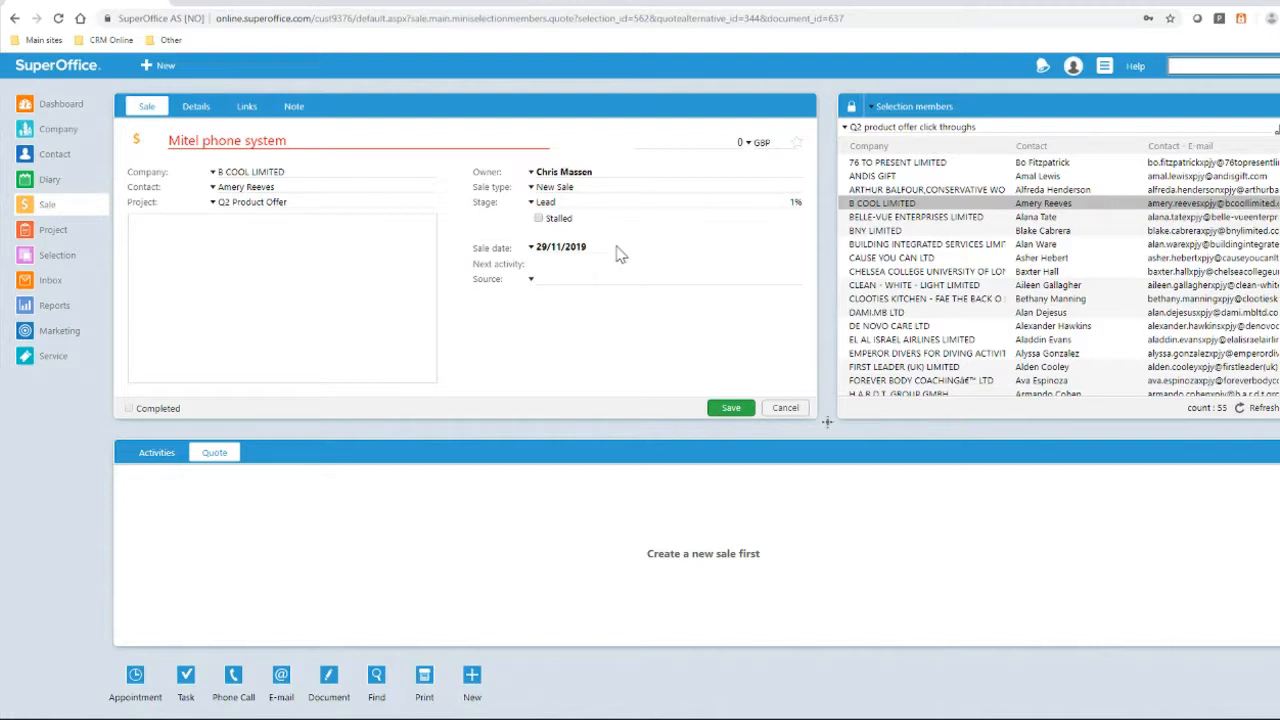
# Set the sale's source to Campaign and save it
pyautogui.click(530, 280)
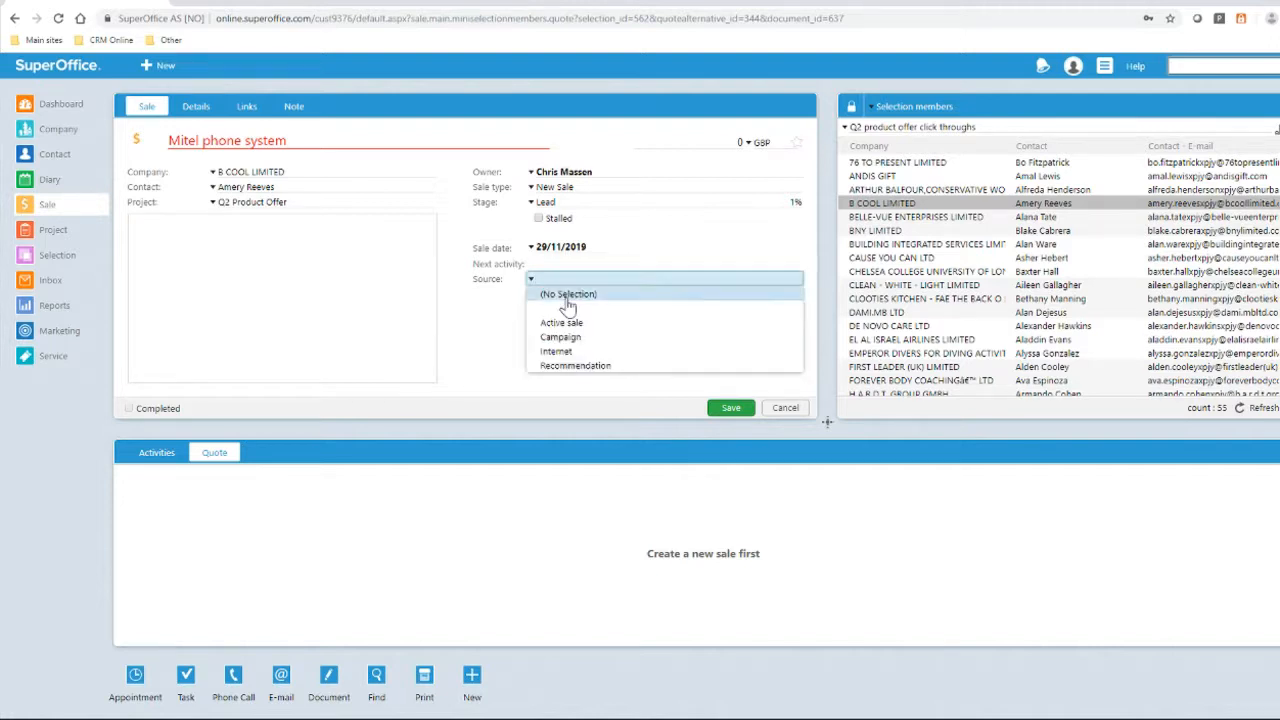
pyautogui.click(560, 336)
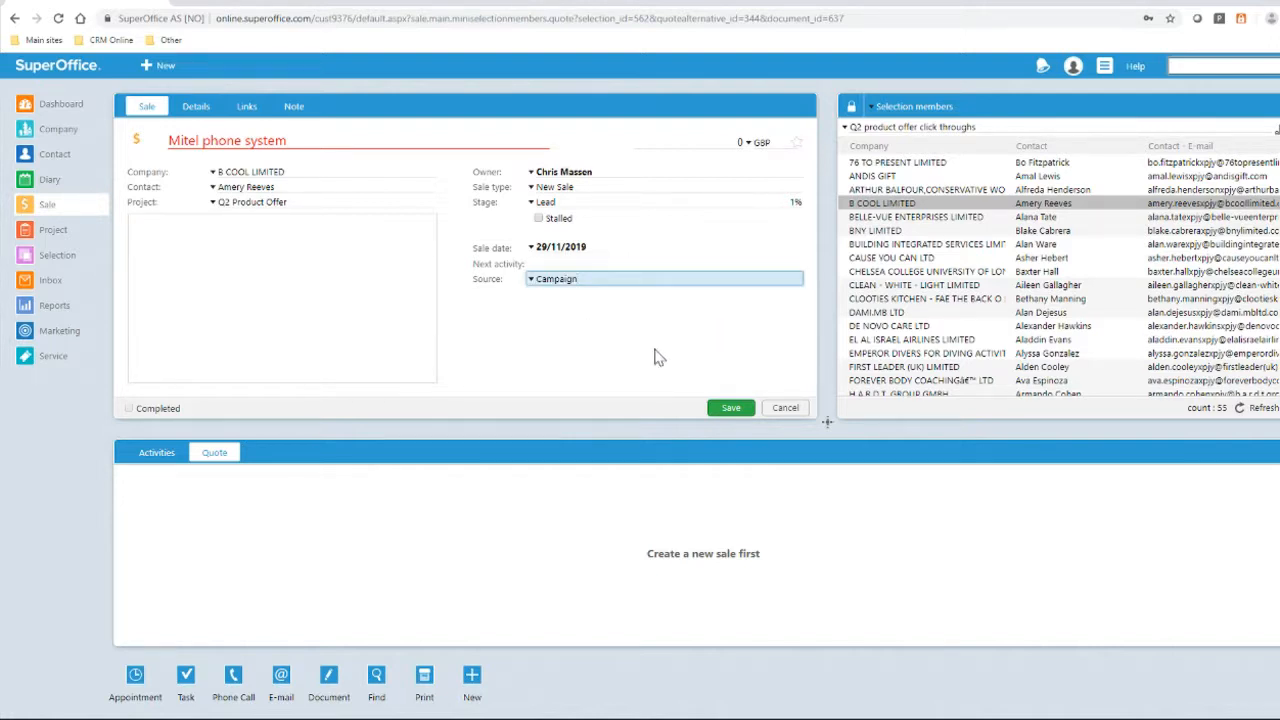
pyautogui.click(730, 408)
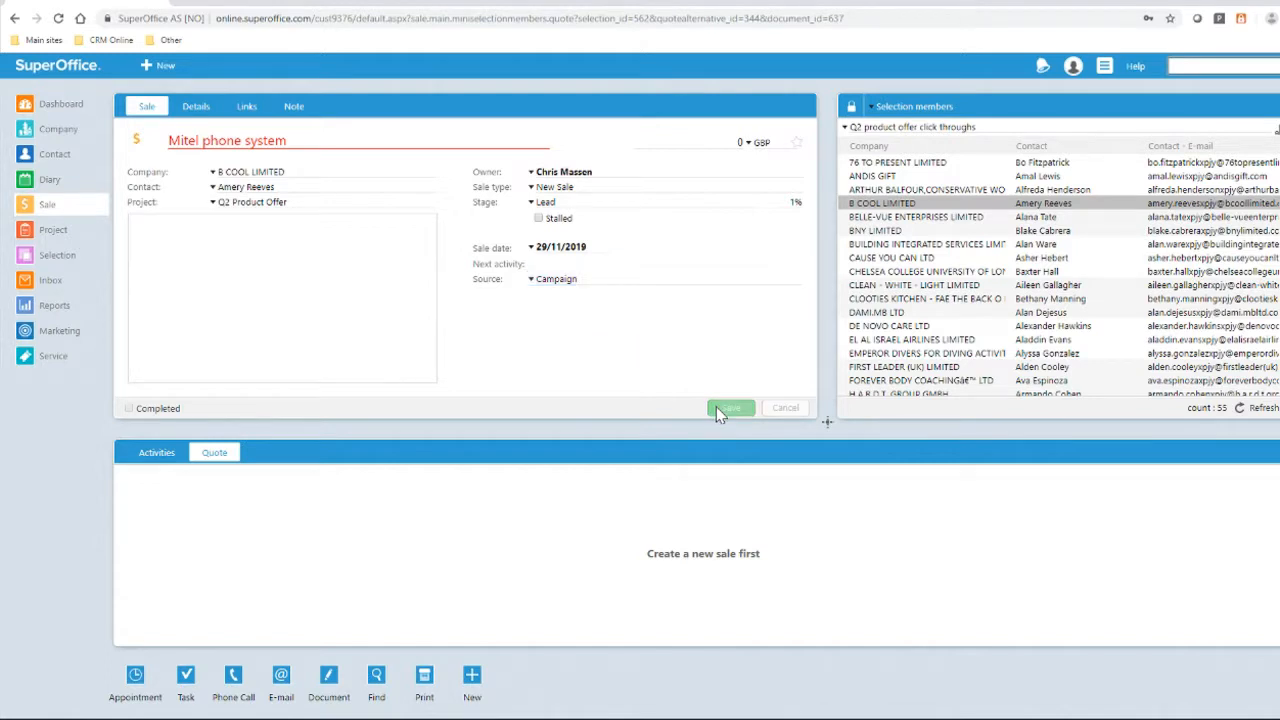
pyautogui.click(730, 408)
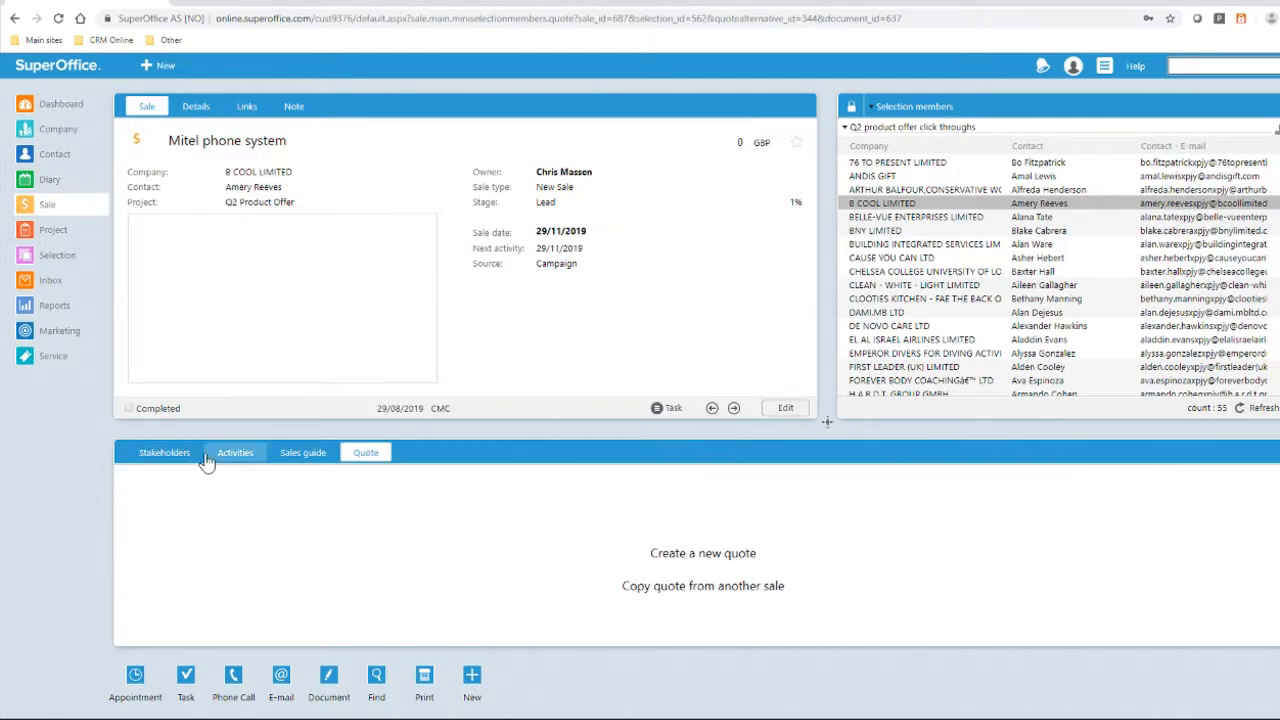
pyautogui.click(164, 452)
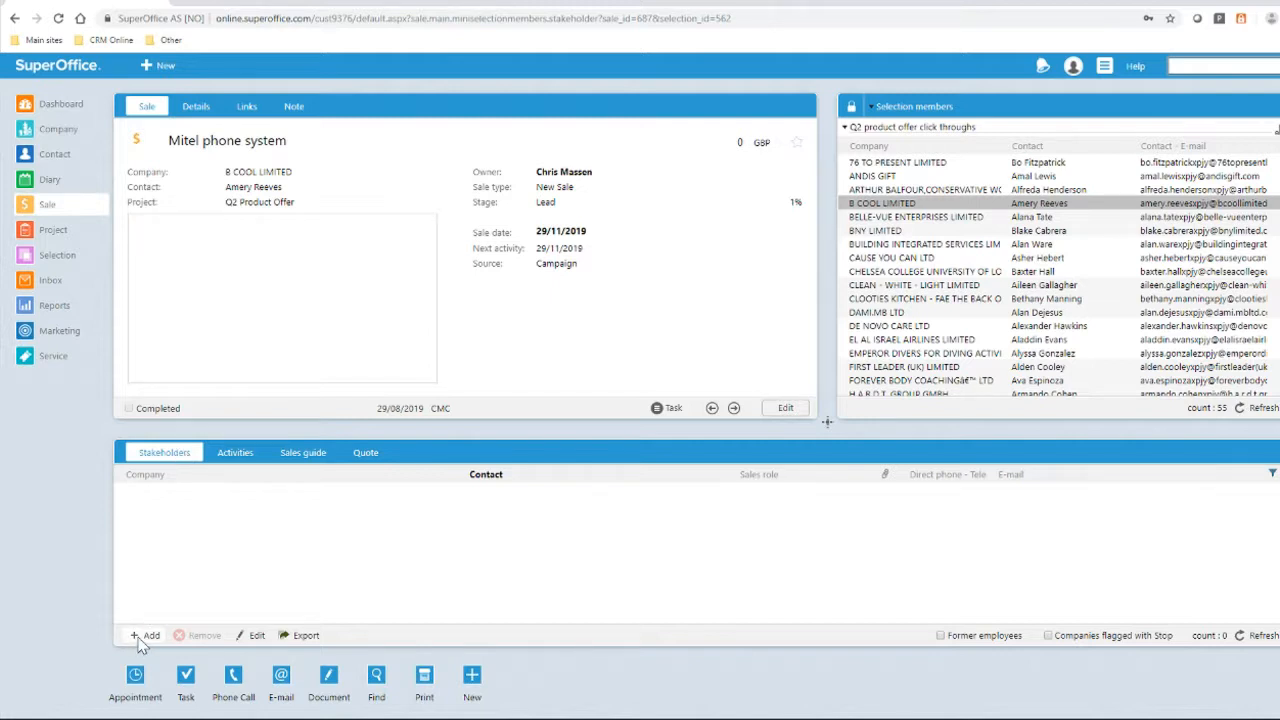
pyautogui.click(232, 684)
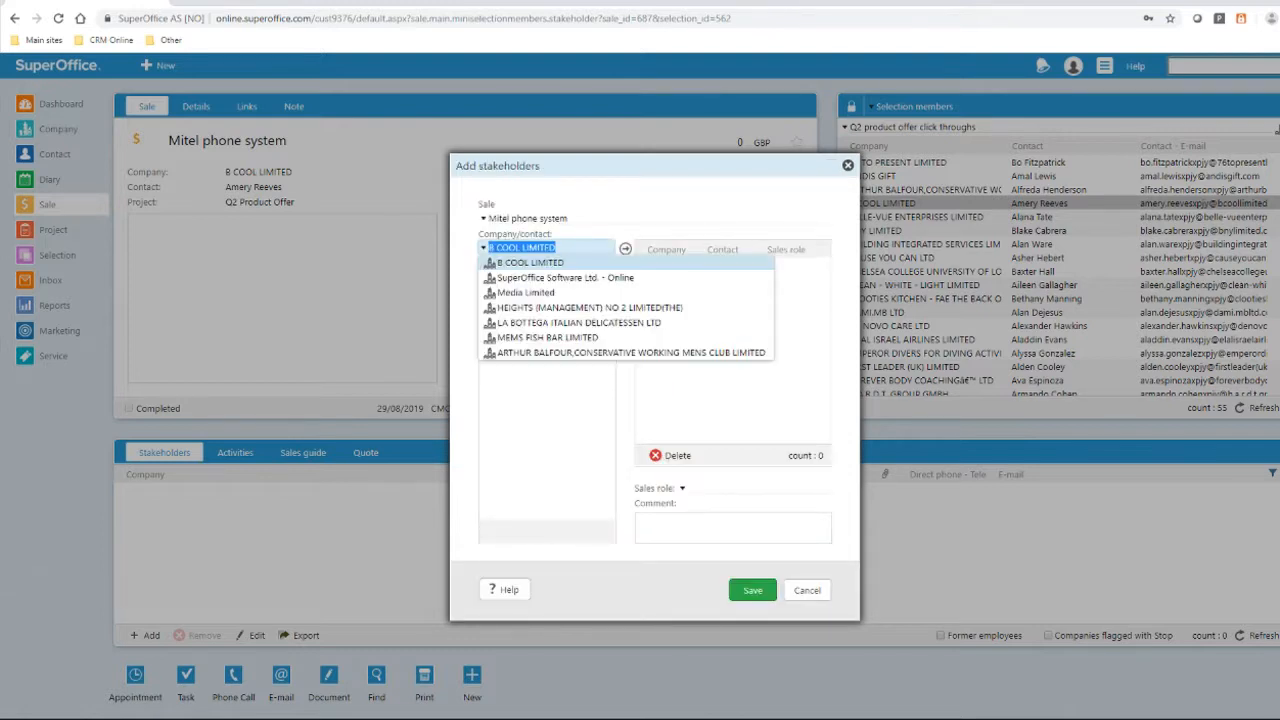
pyautogui.click(588, 308)
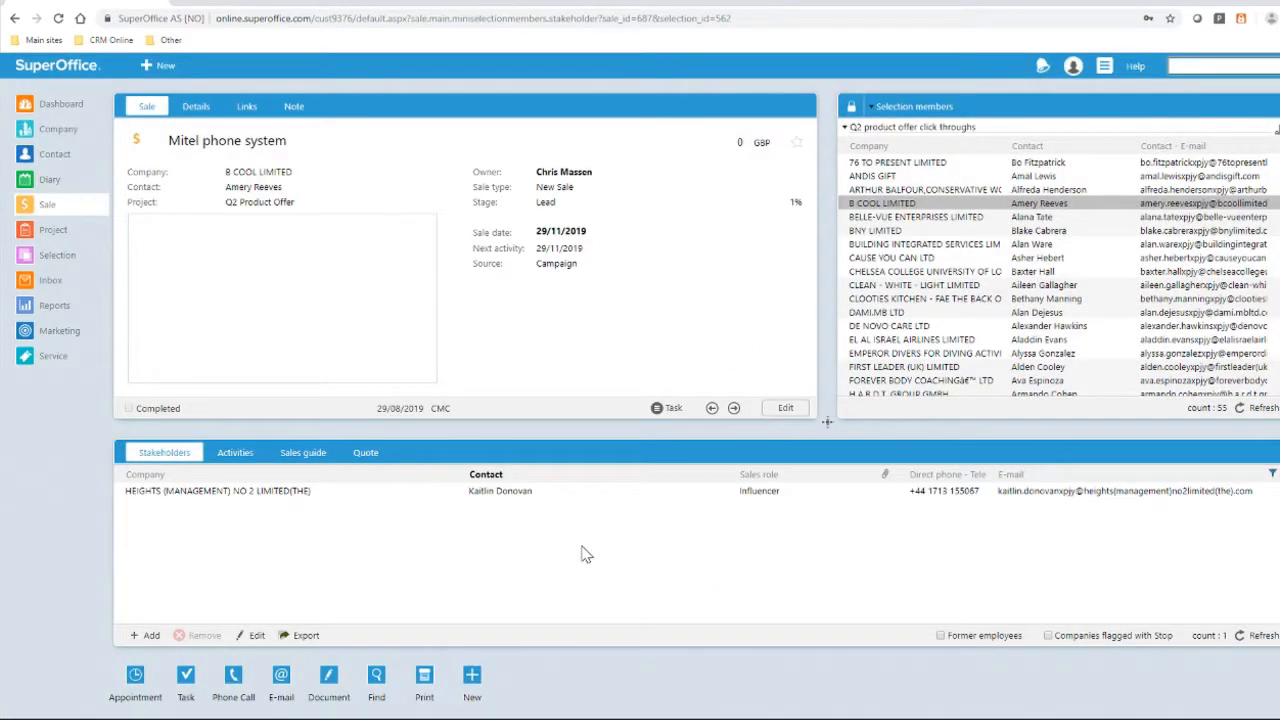
pyautogui.click(236, 452)
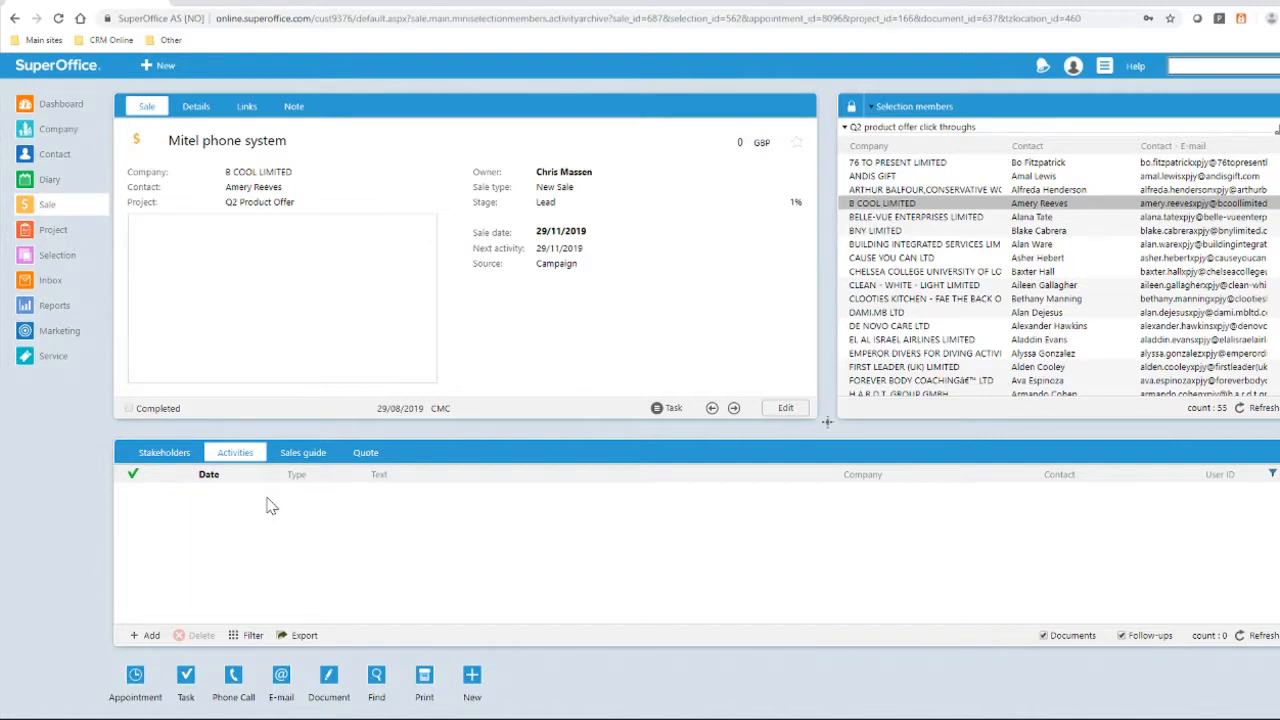
pyautogui.moveTo(304, 452)
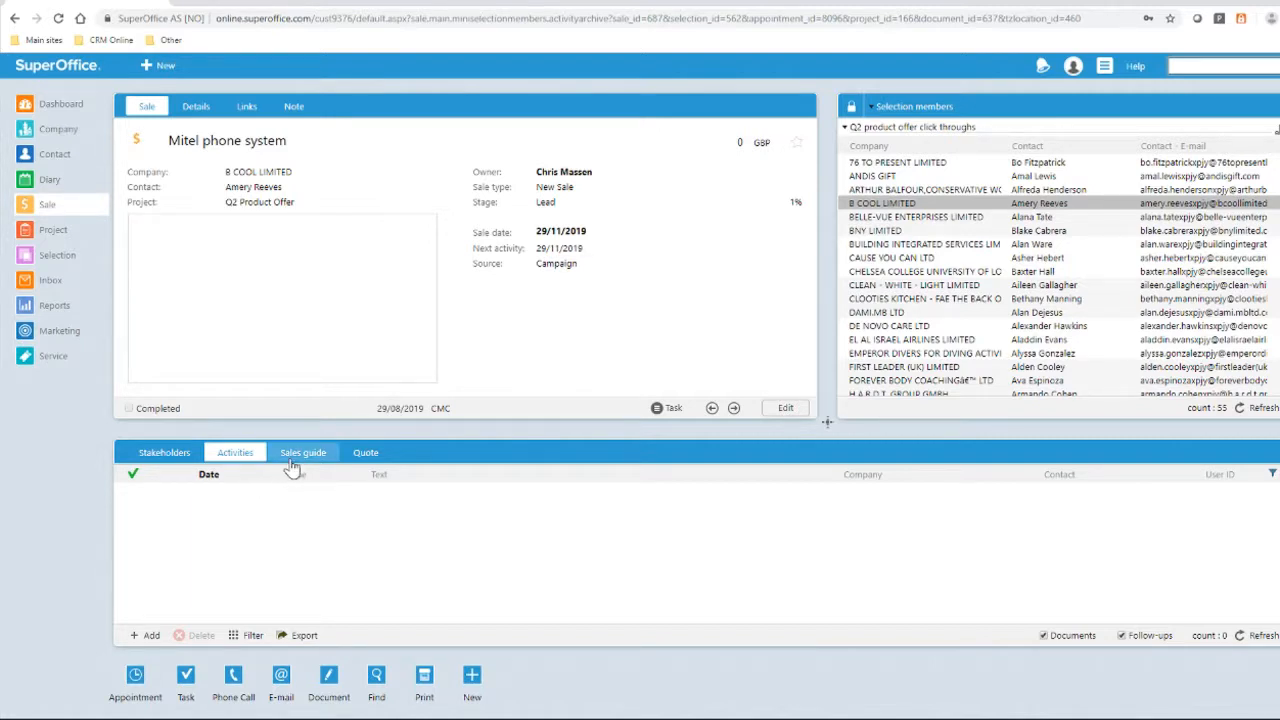
# Show the Lead-stage sales guide steps for the Mitel phone system sale
pyautogui.click(304, 452)
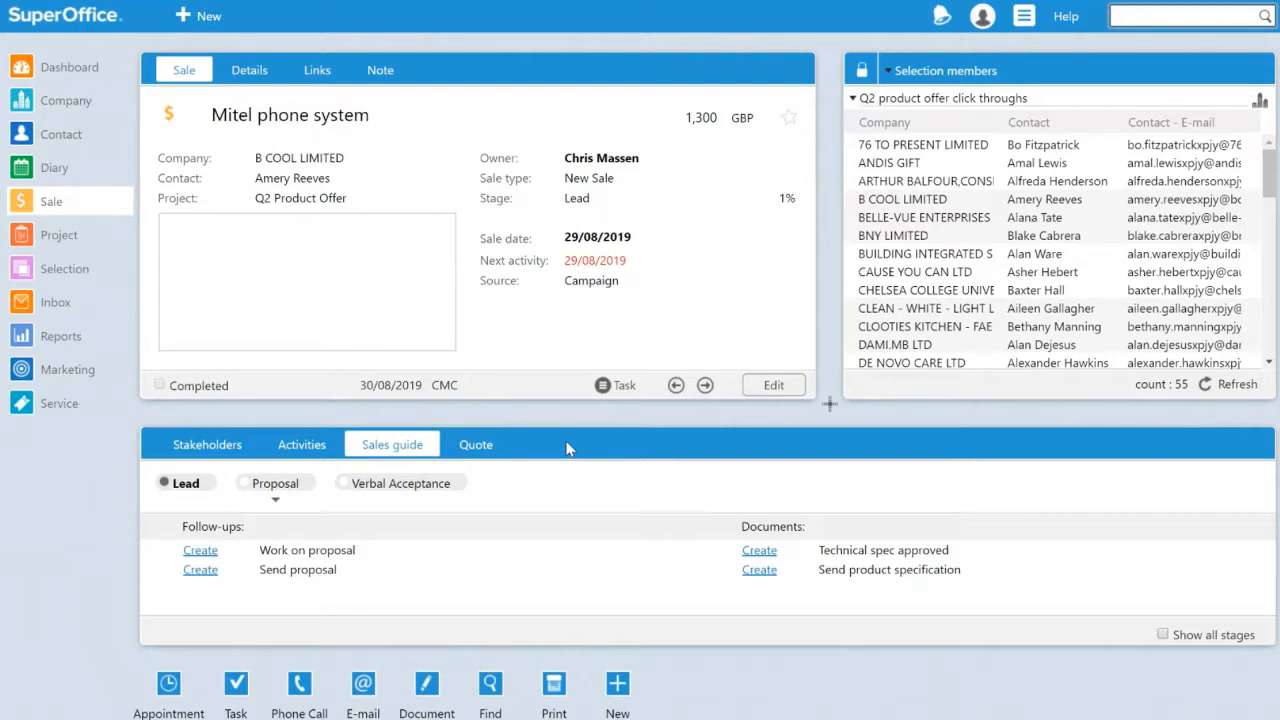
pyautogui.moveTo(530, 448)
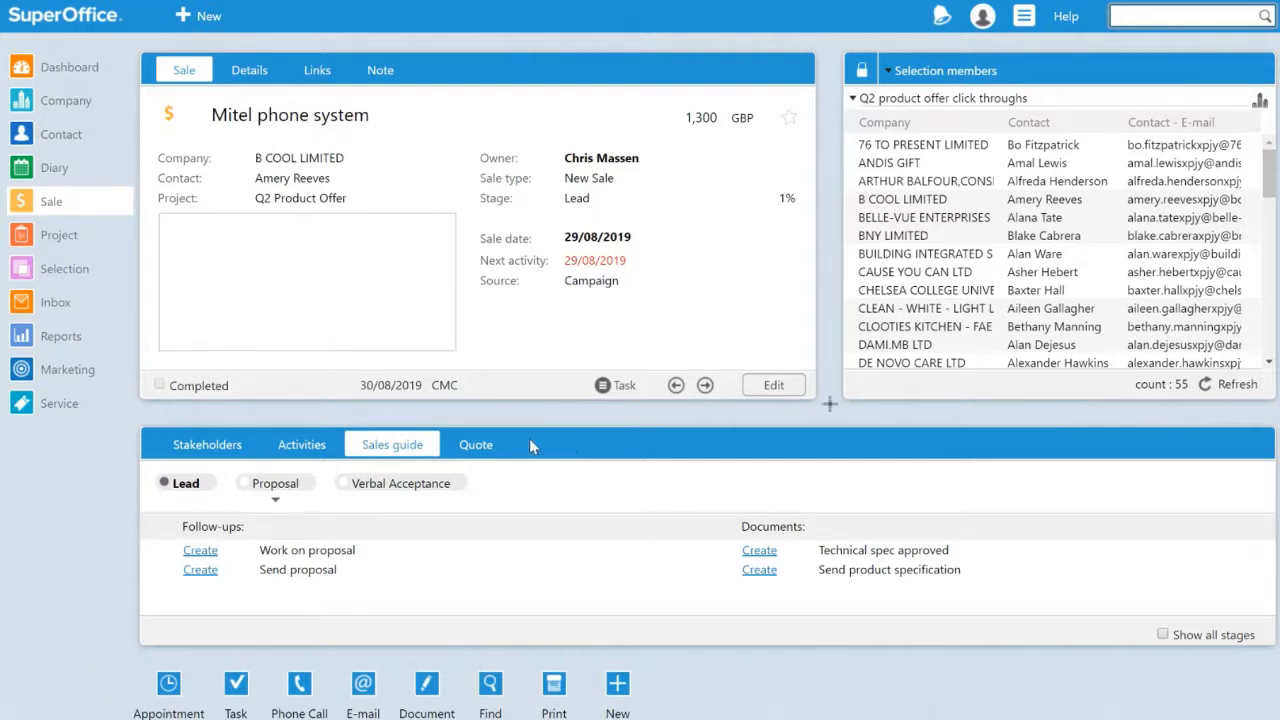
# Start a new quote with a Product offer letter document titled 'Quotation for Mitel system'
pyautogui.click(476, 444)
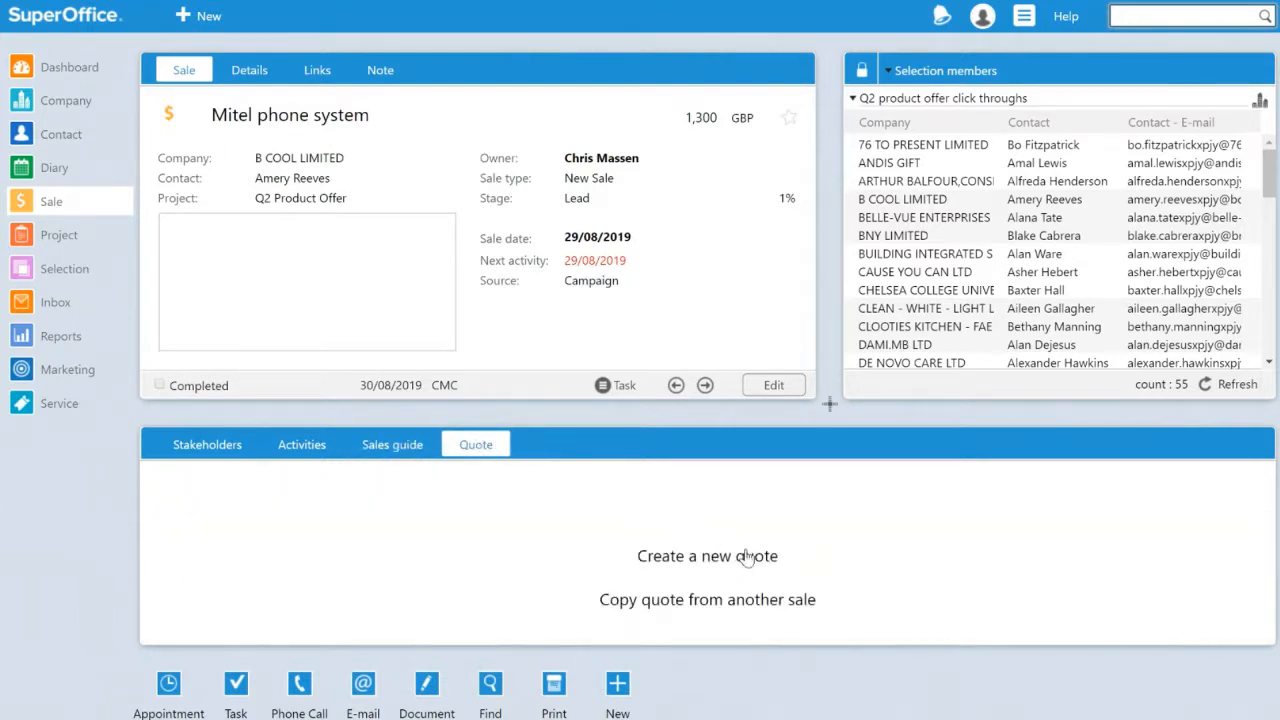
pyautogui.click(708, 556)
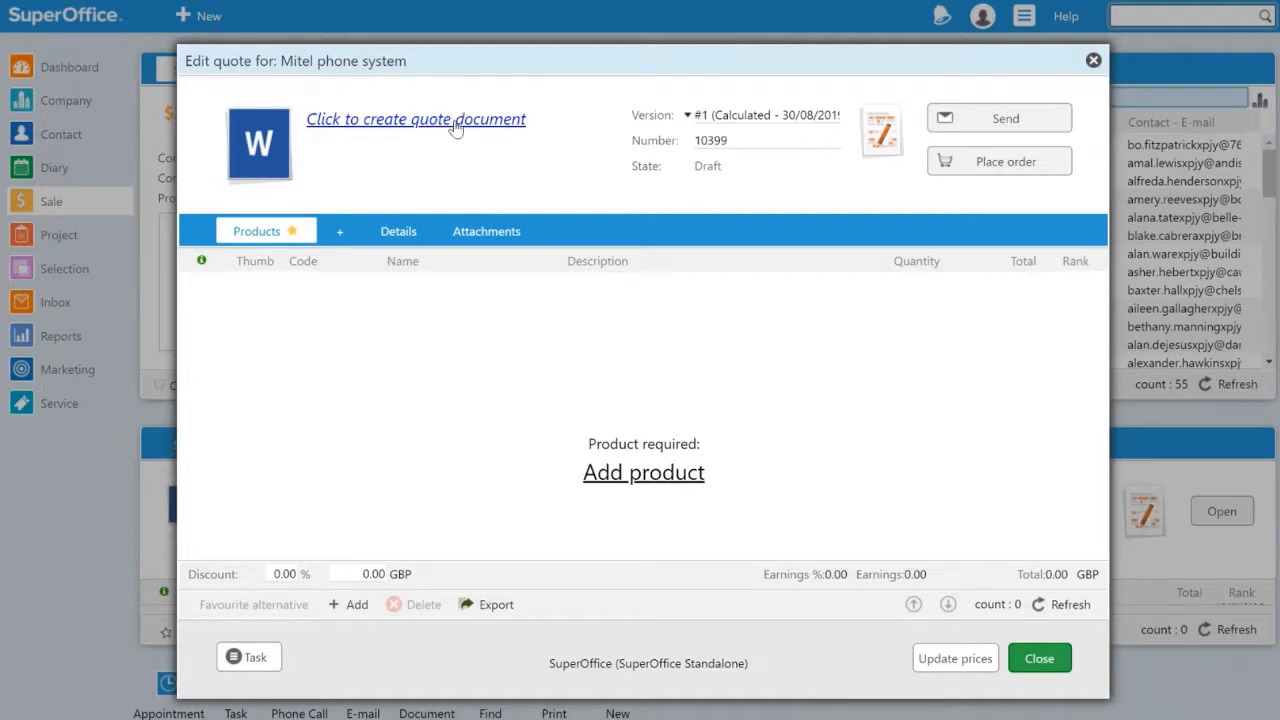
pyautogui.click(416, 120)
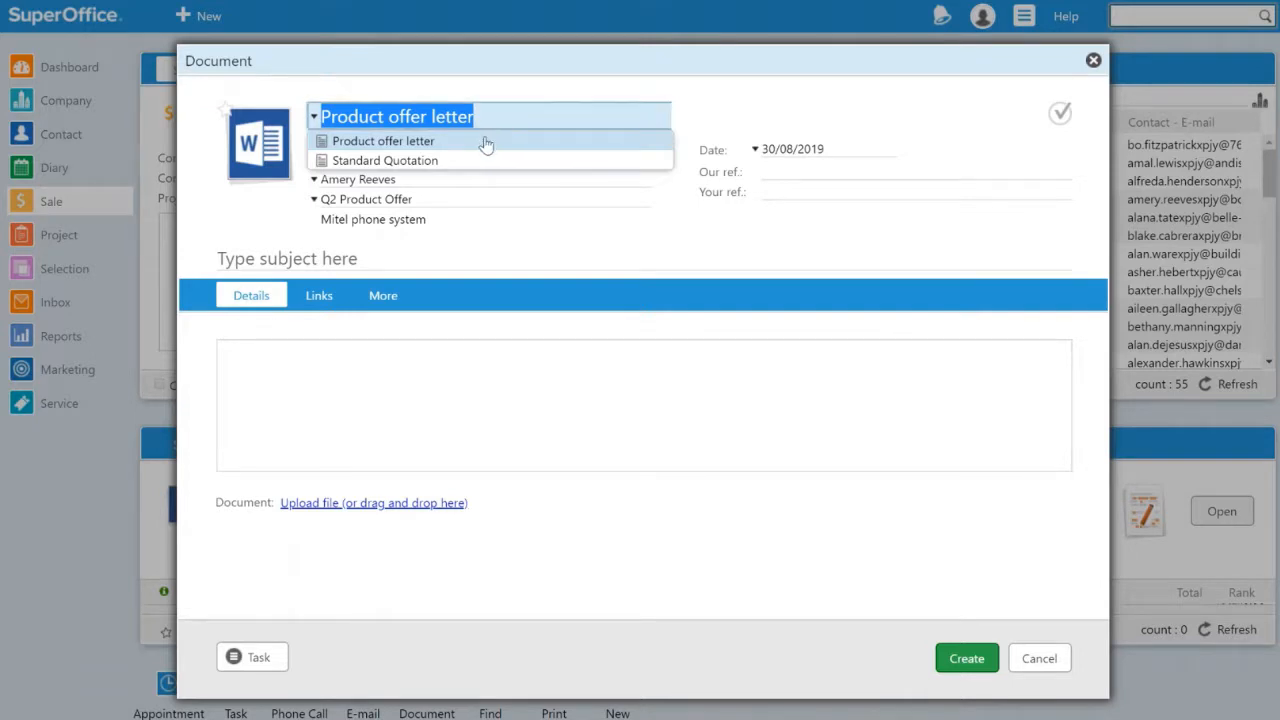
pyautogui.click(384, 140)
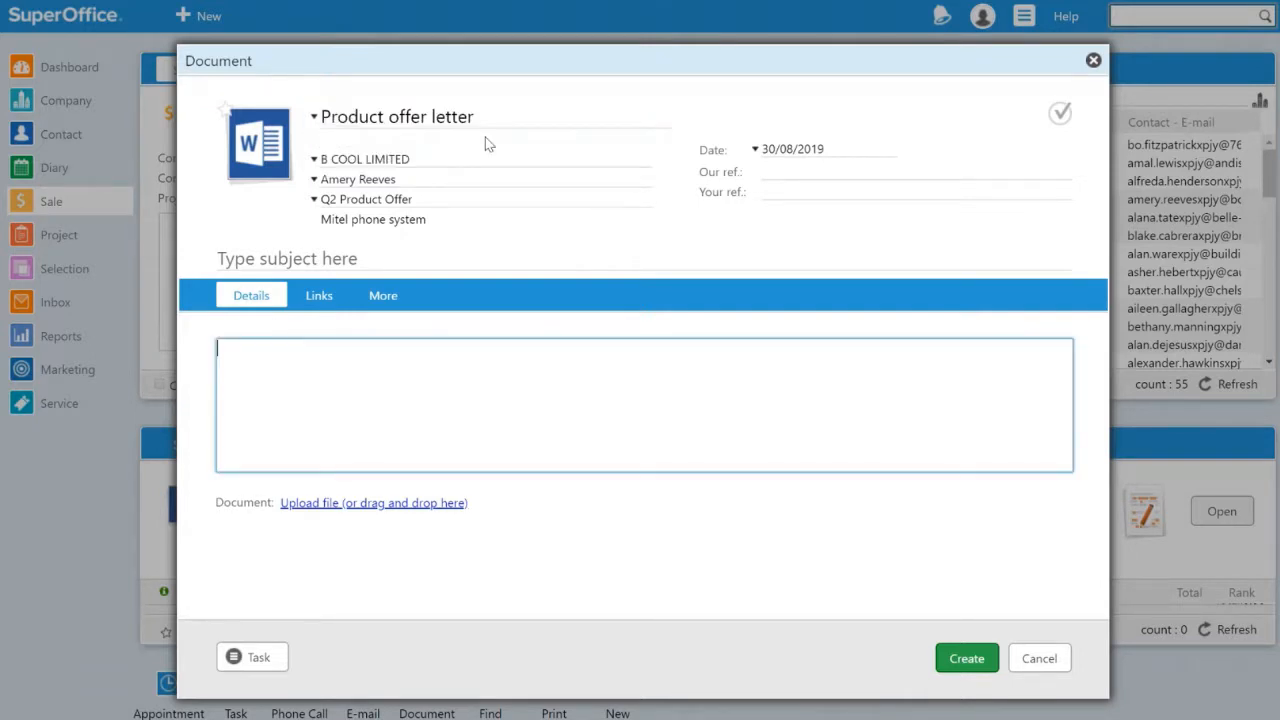
pyautogui.click(640, 258)
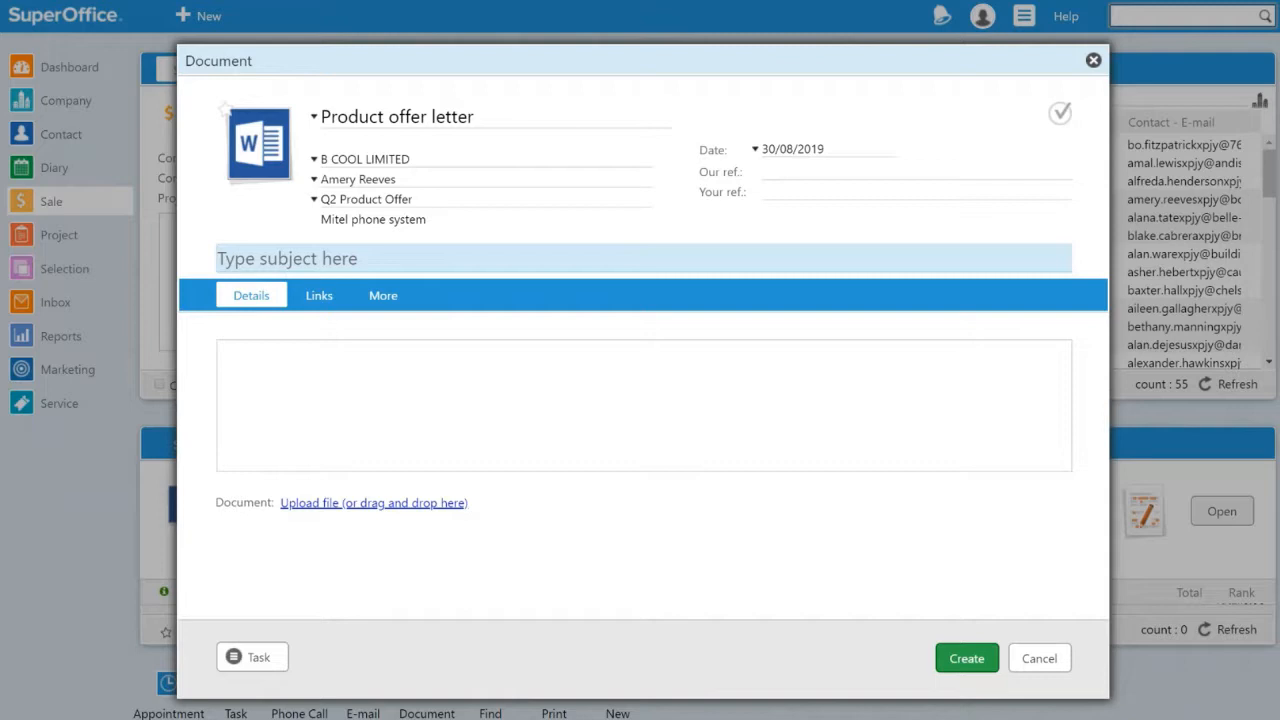
pyautogui.write('Quotation for Mitel system')
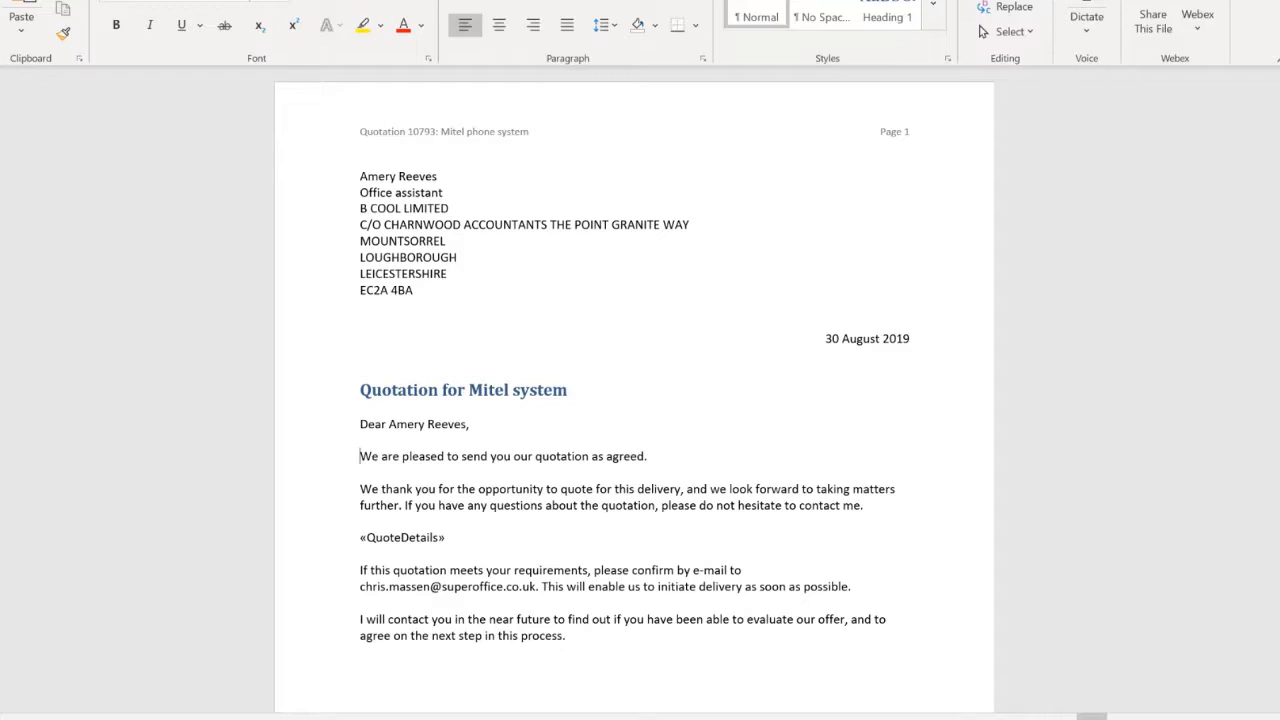
# Begin the quotation letter with 'Further to our call,' and save it back to the quote
pyautogui.write('Further to our call, w')
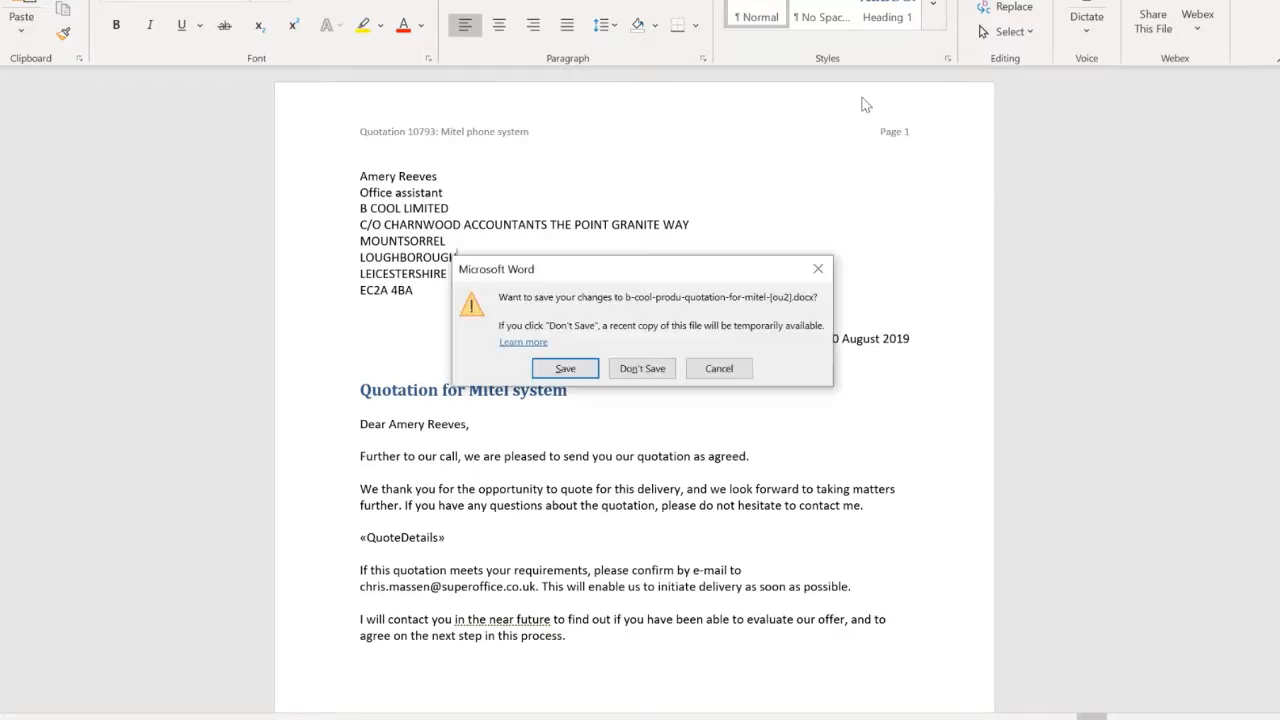
pyautogui.moveTo(724, 192)
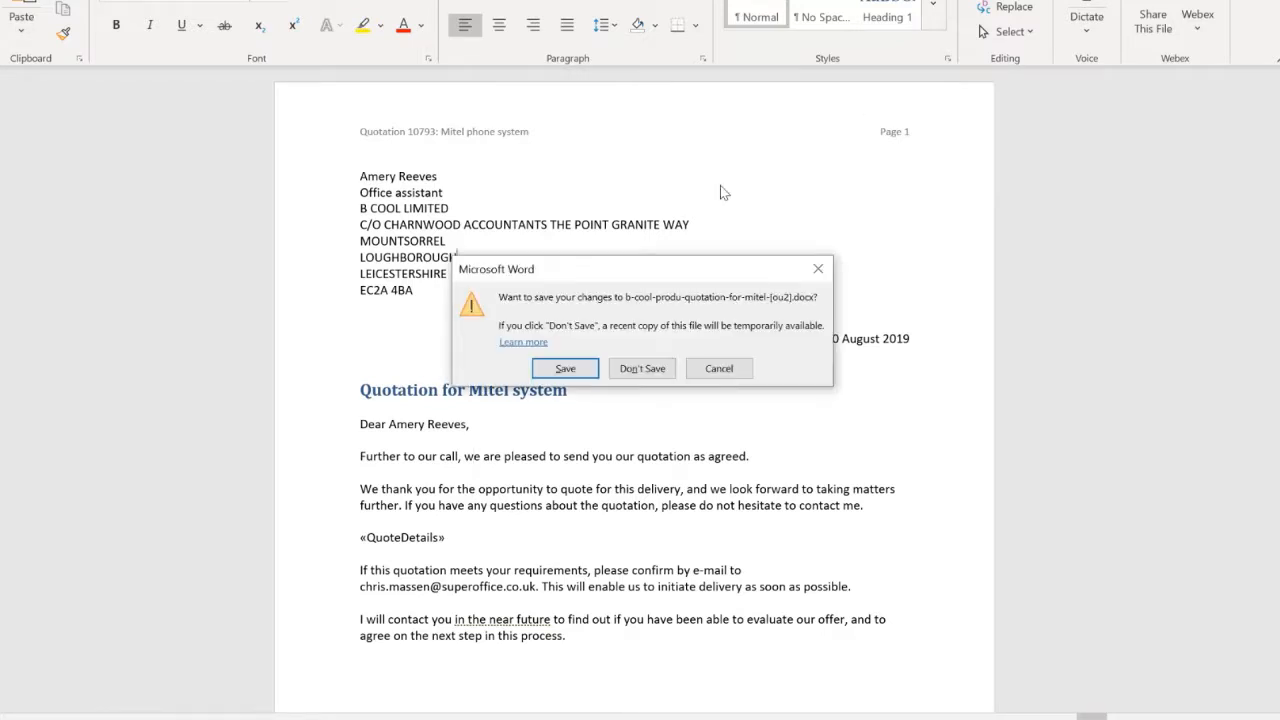
pyautogui.click(564, 368)
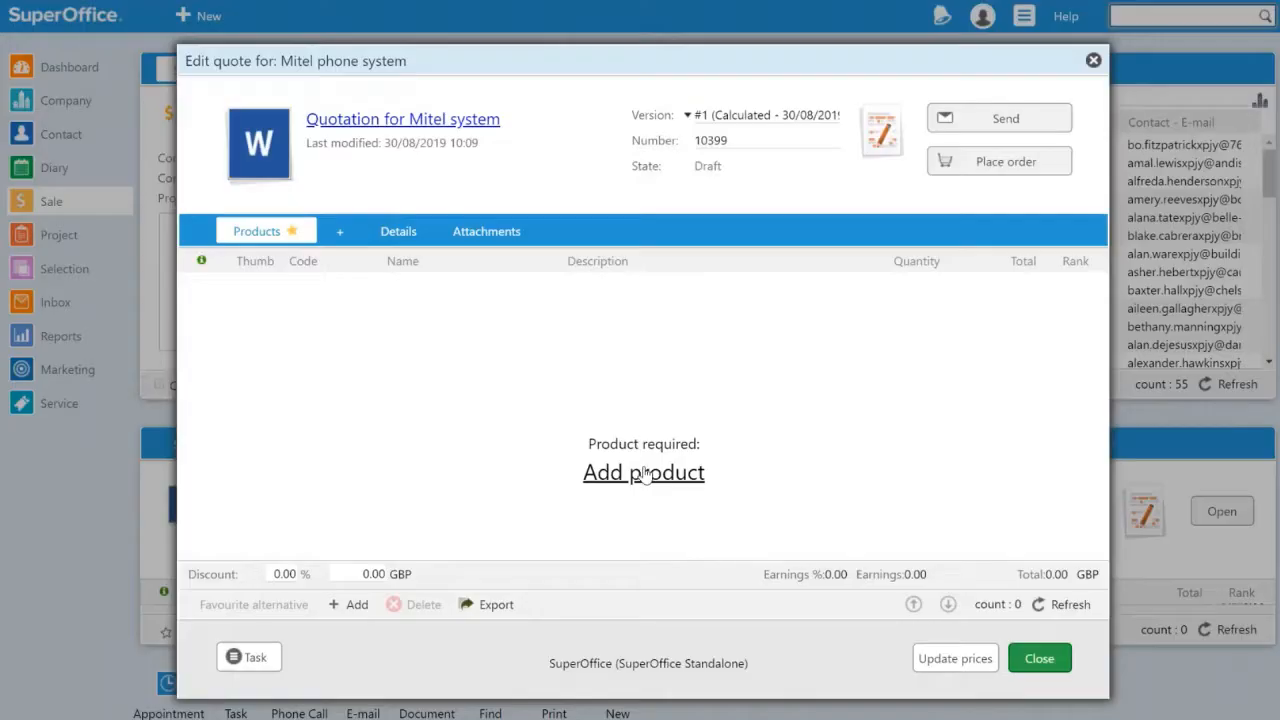
# Add five Mitel X100 handsets at 15% discount to the quote
pyautogui.click(644, 472)
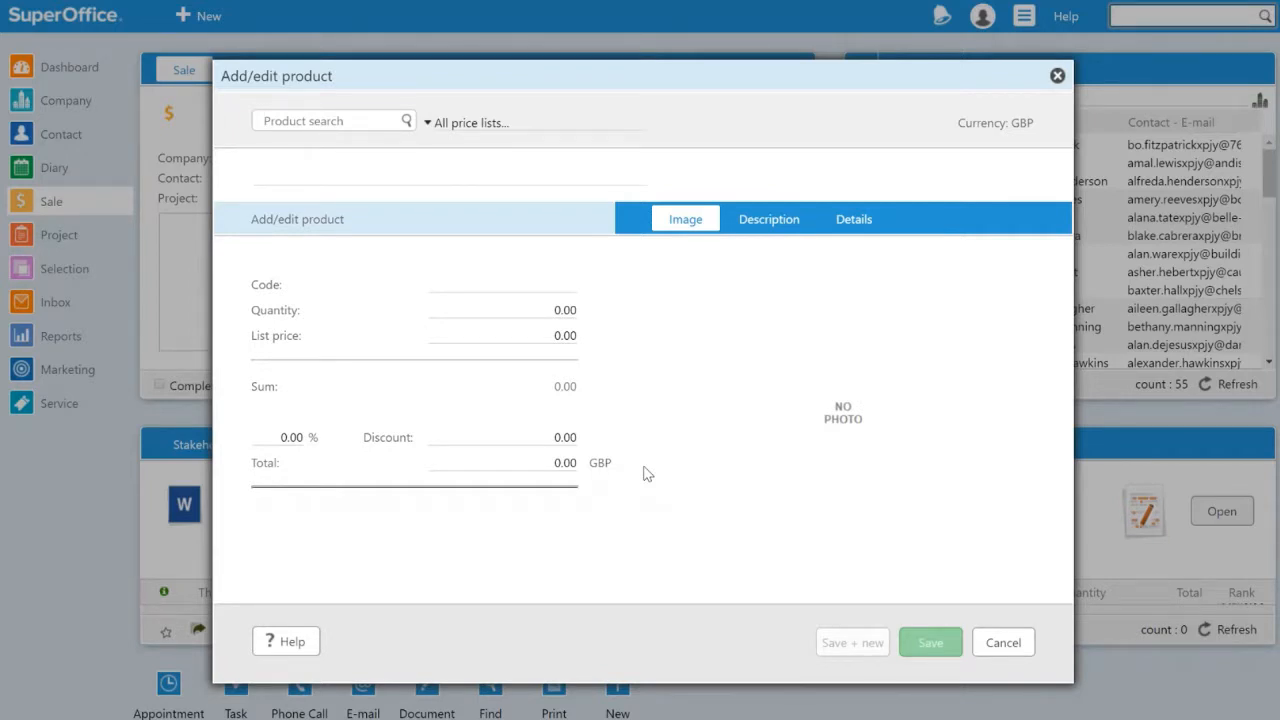
pyautogui.write('m')
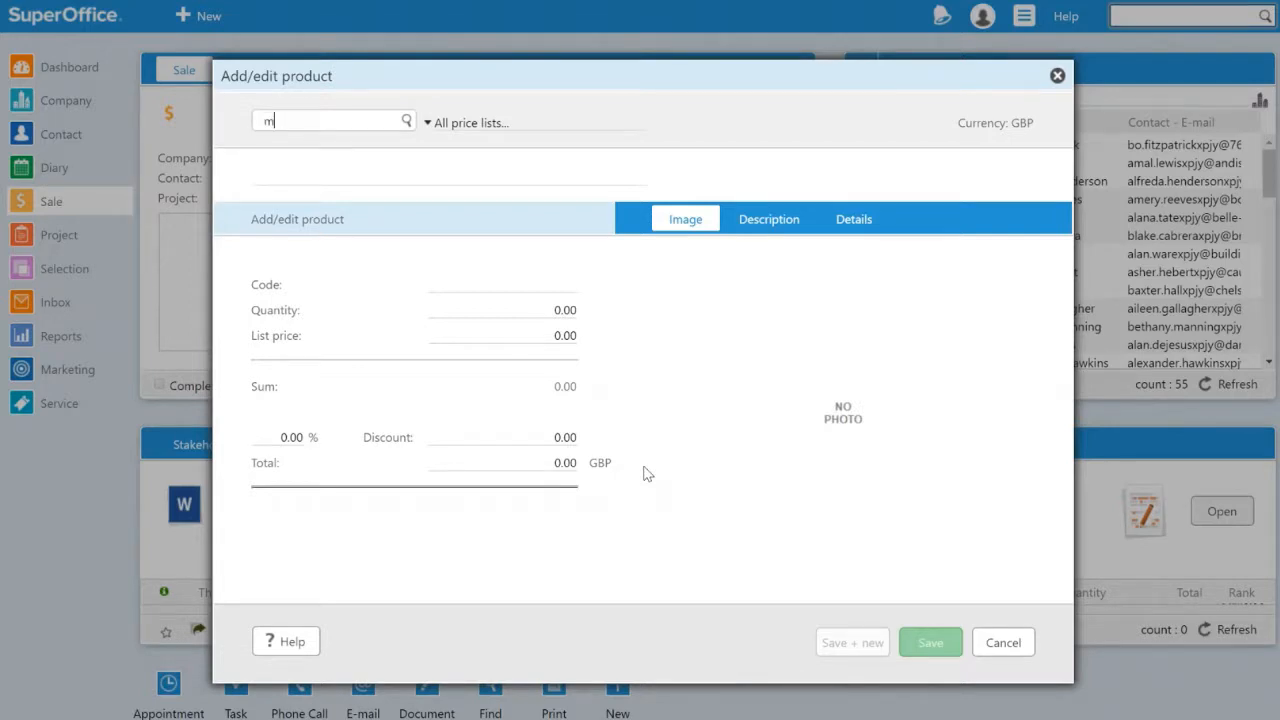
pyautogui.write('ite')
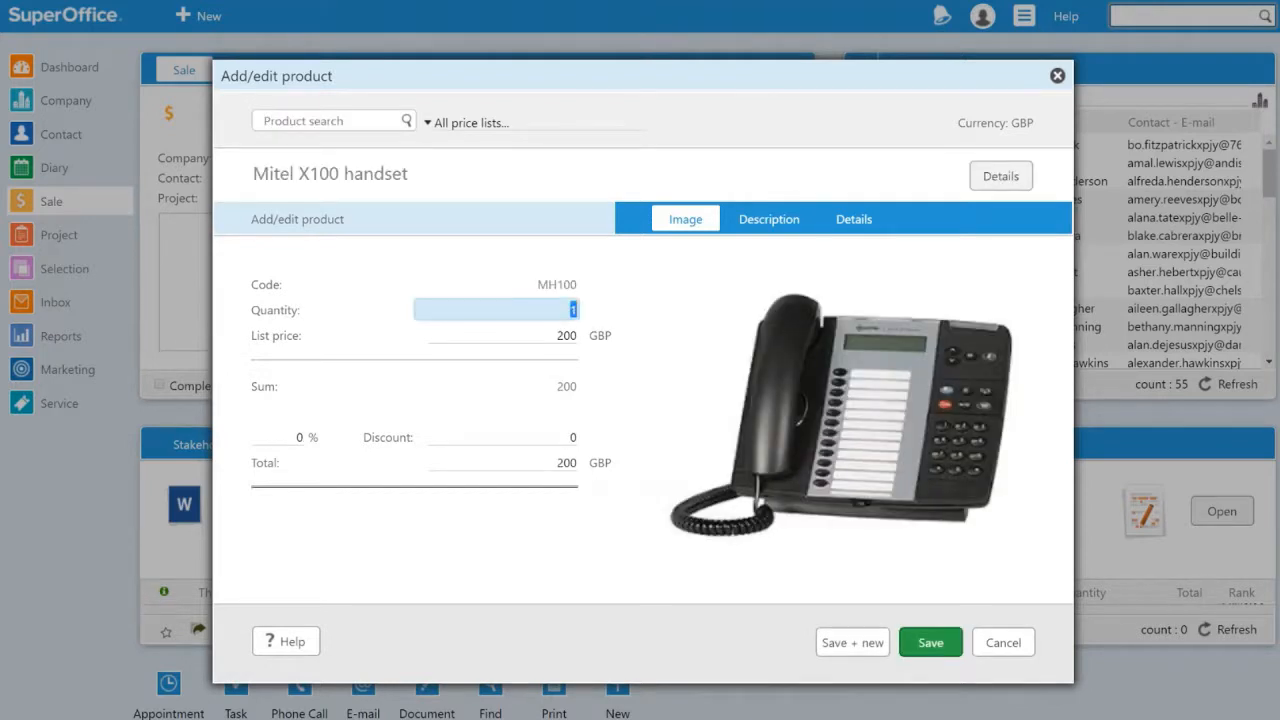
pyautogui.write('5')
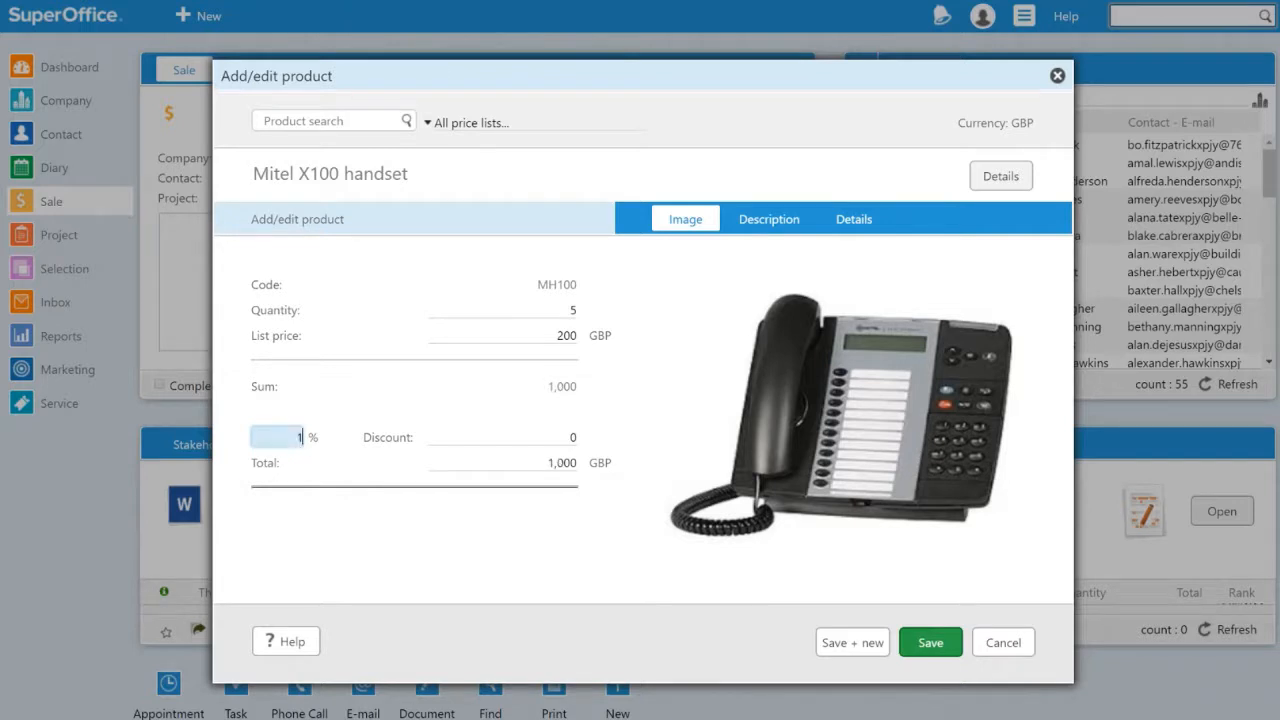
pyautogui.write('15')
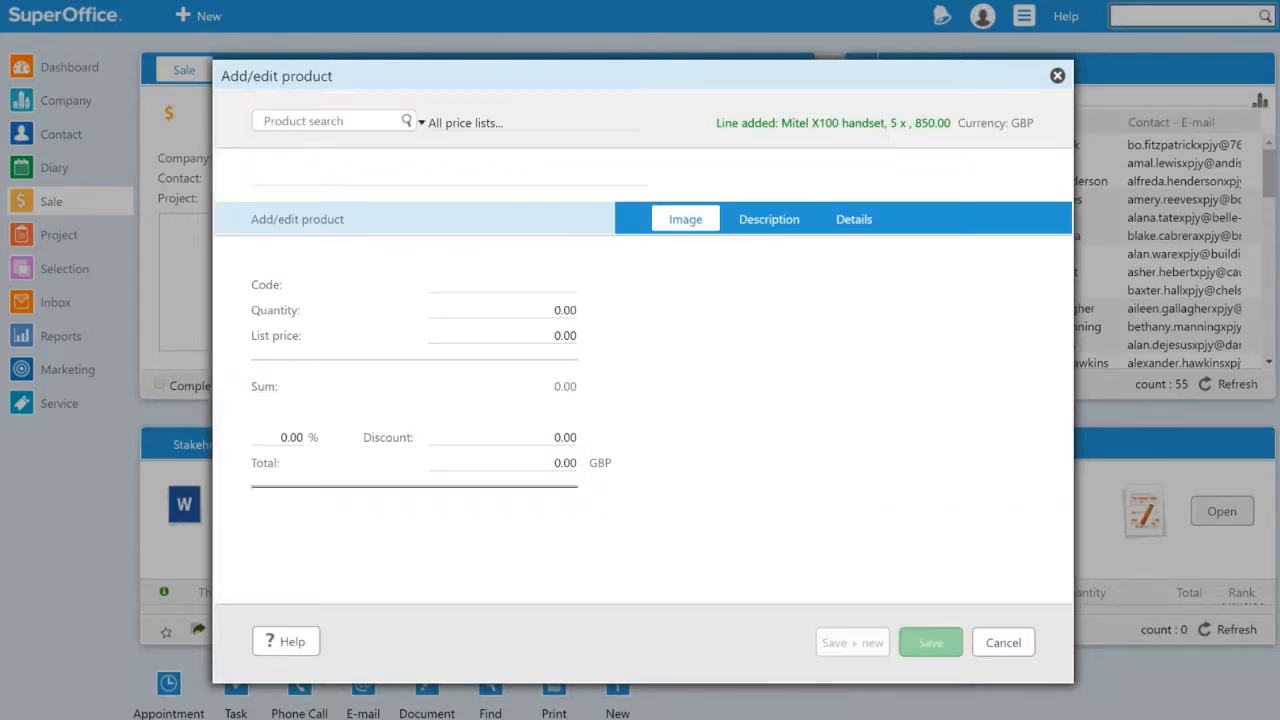
# Search 'mitel' and pick the Mitel X4500 server as the next quote line
pyautogui.write('m')
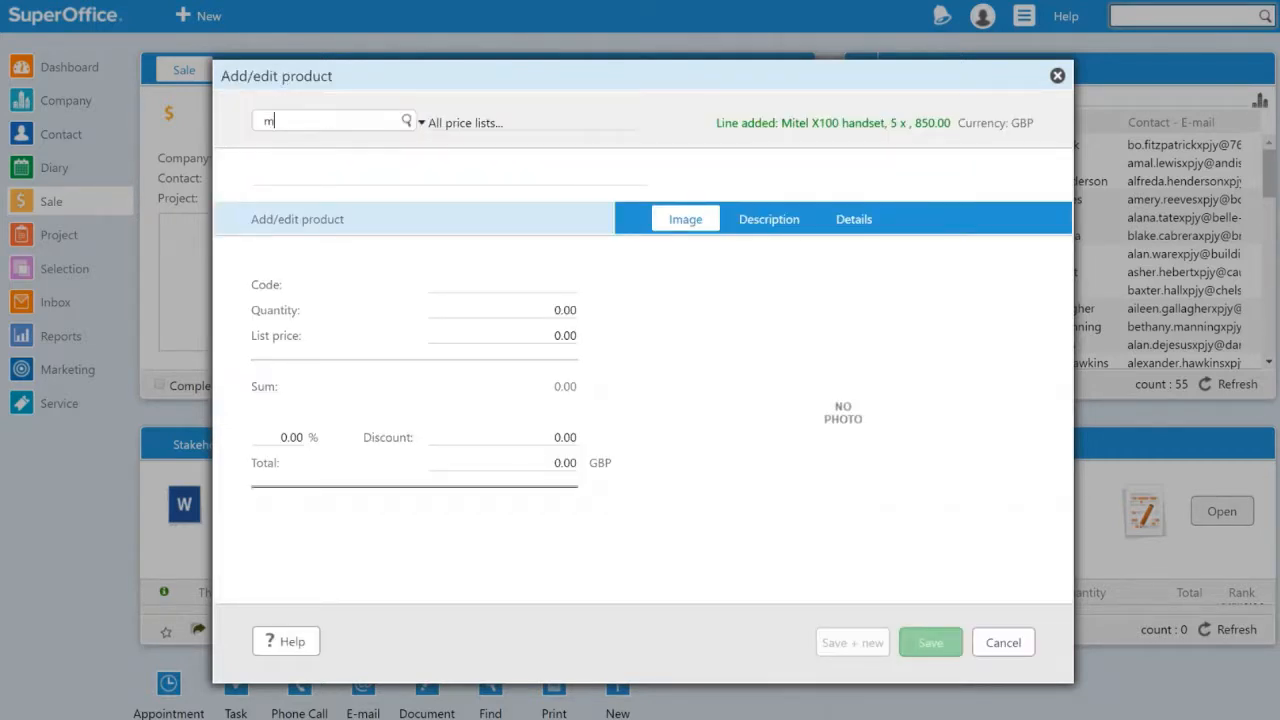
pyautogui.write('itel')
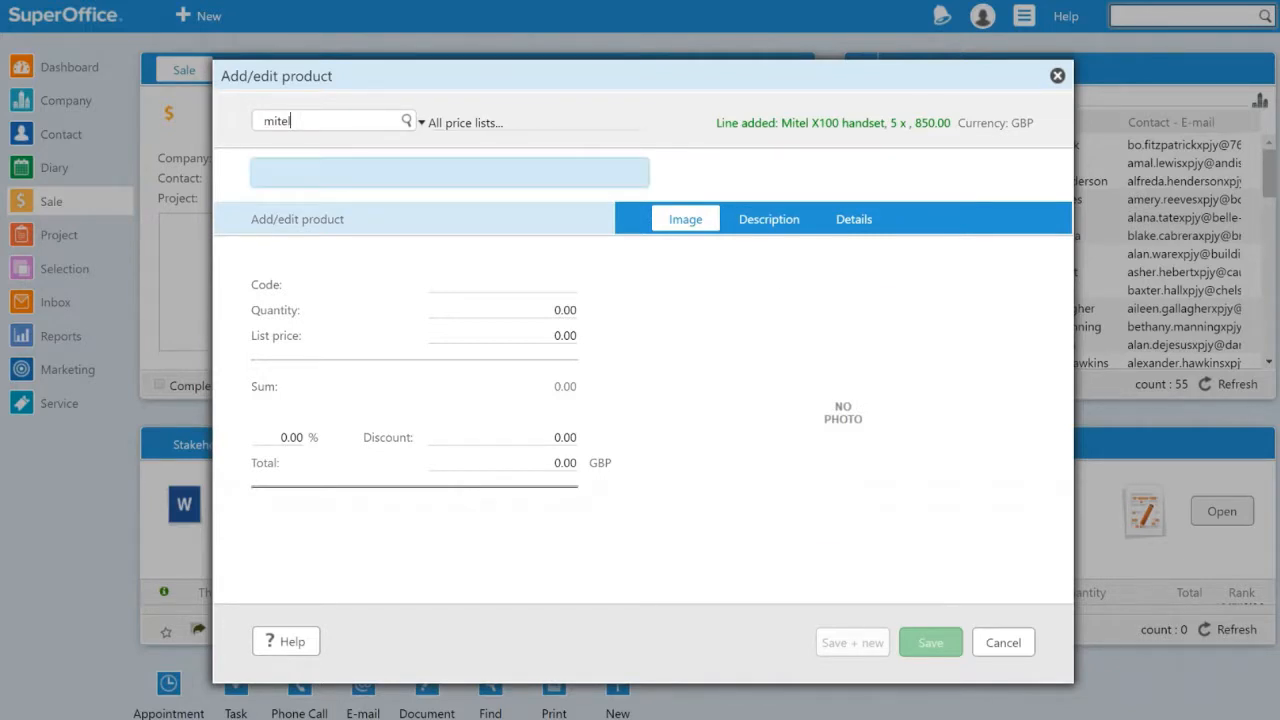
pyautogui.click(928, 642)
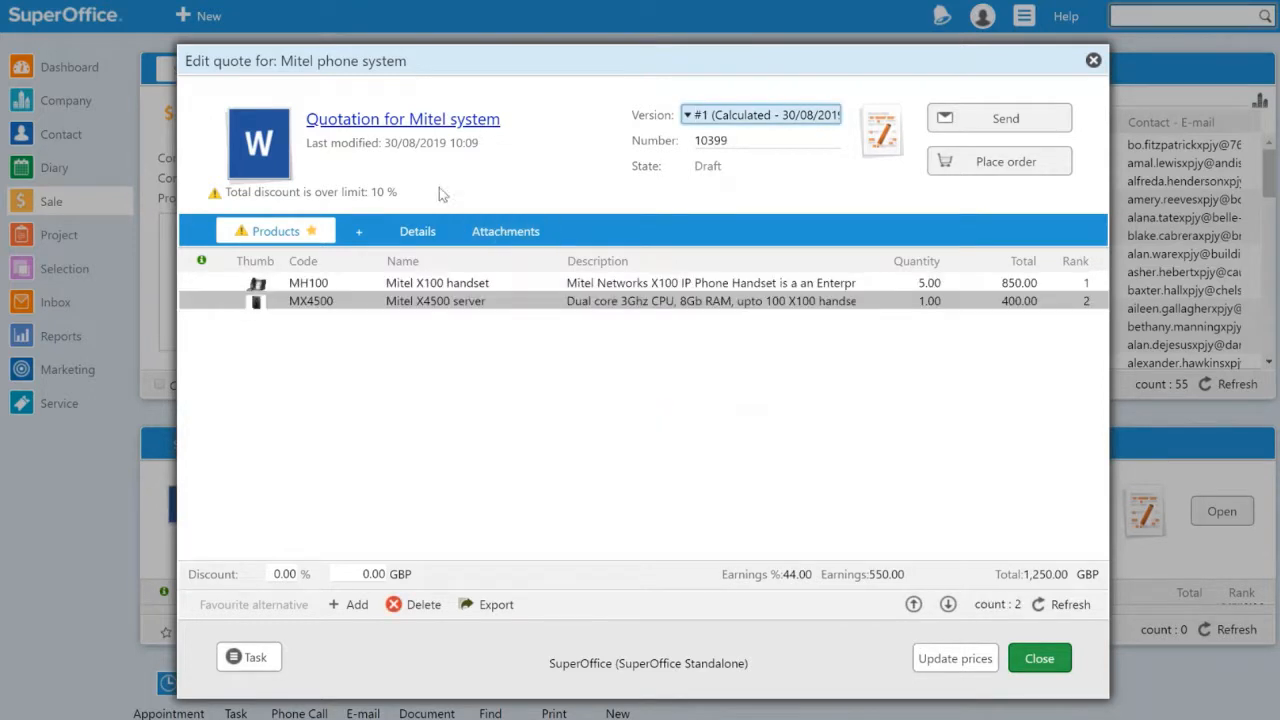
pyautogui.moveTo(418, 194)
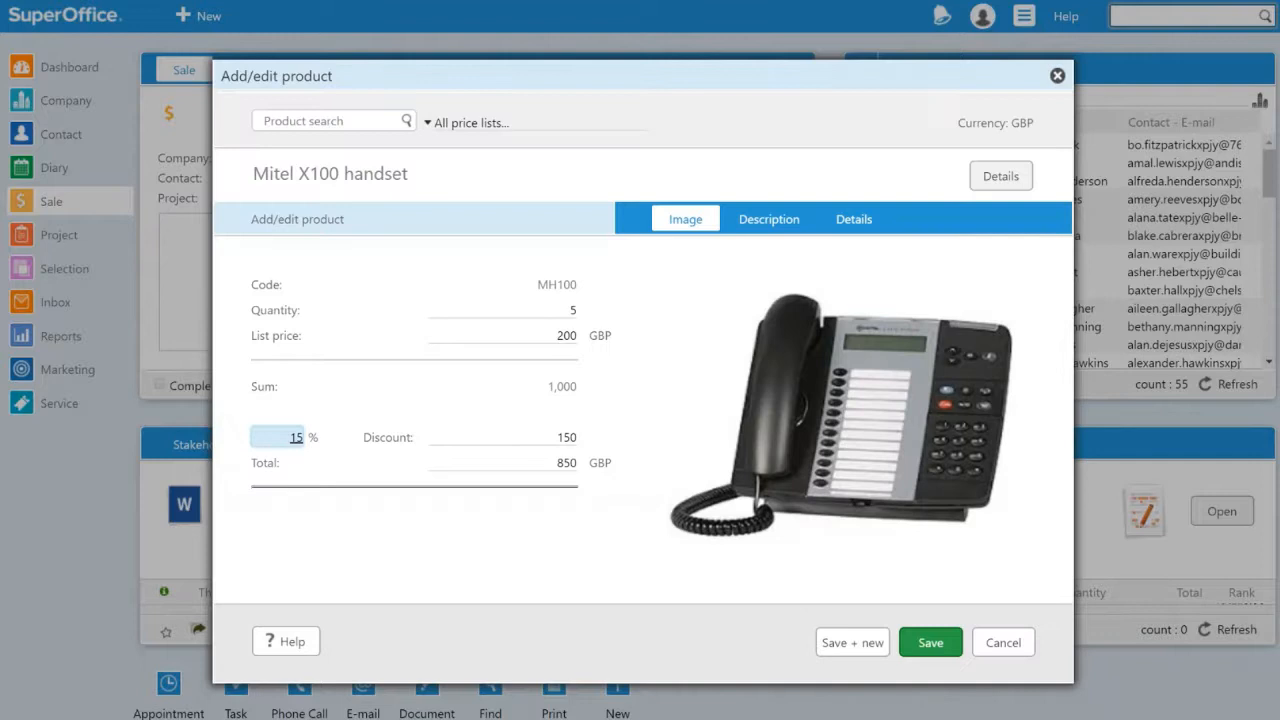
# Revise the X100 handset line to a 10% discount, bringing the quote total to 1,300 GBP
pyautogui.write('10')
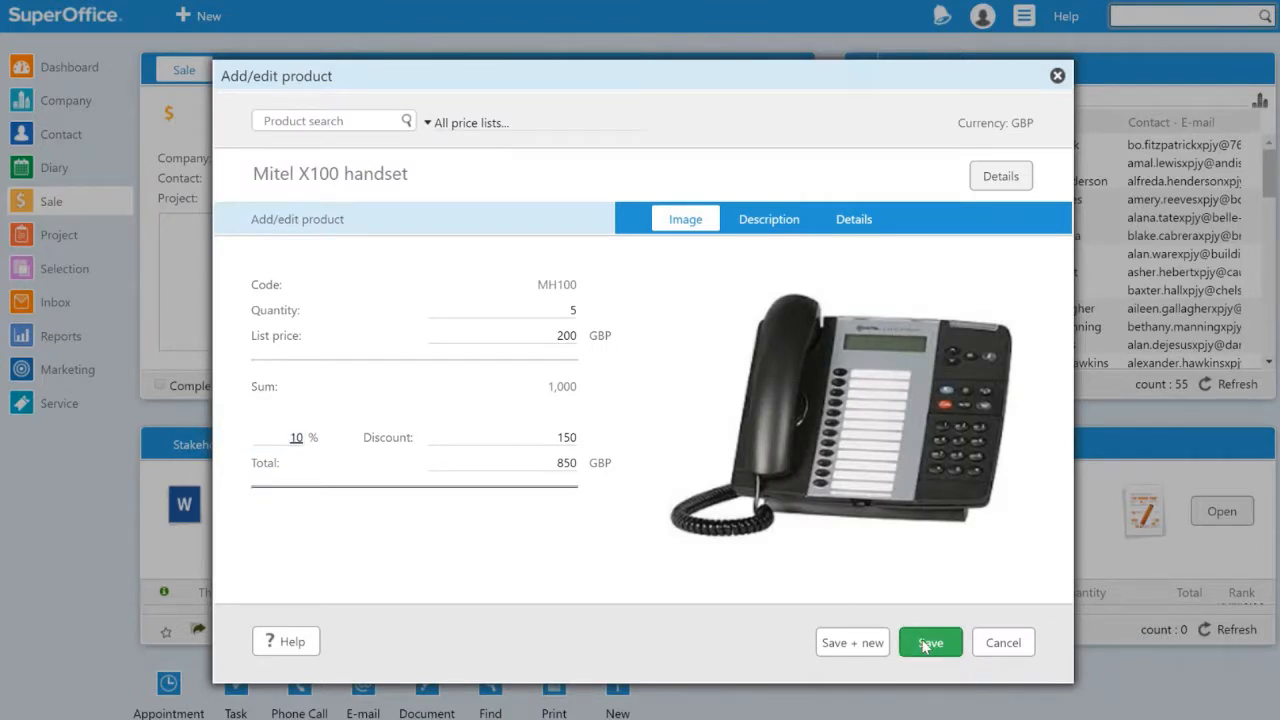
pyautogui.click(928, 642)
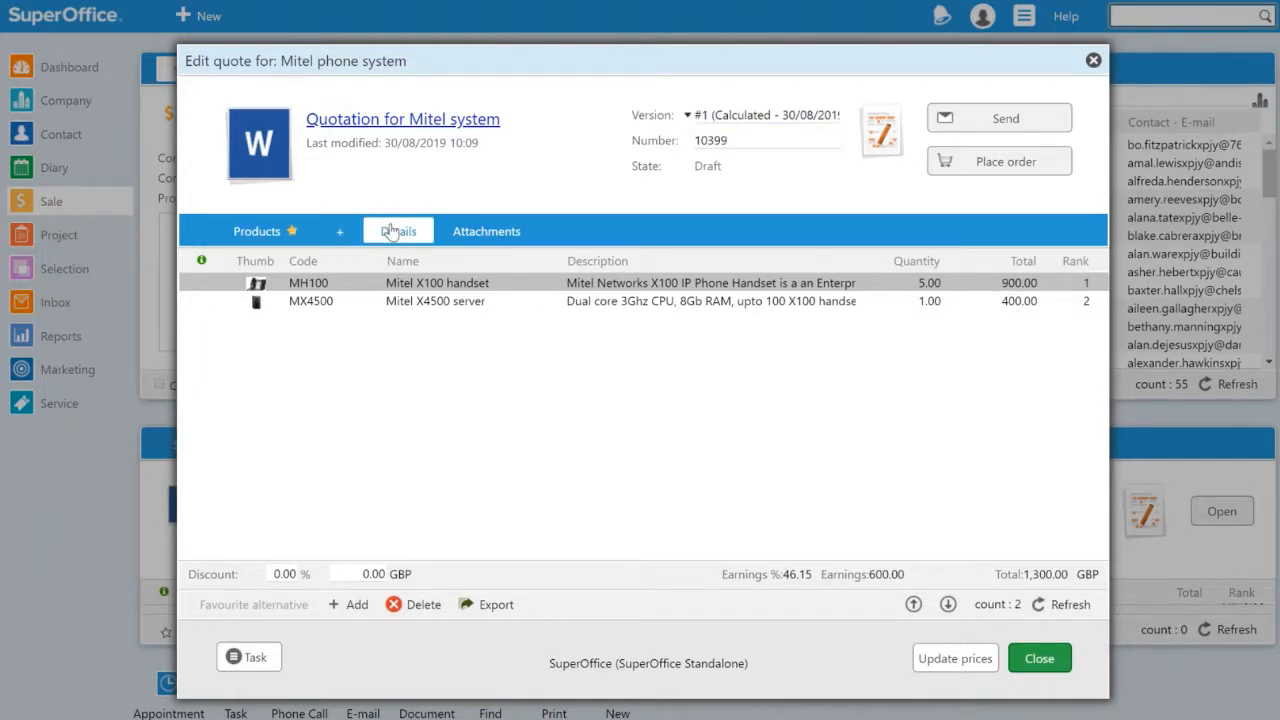
# Review the quote's payment/delivery Details and its Attachments
pyautogui.click(396, 232)
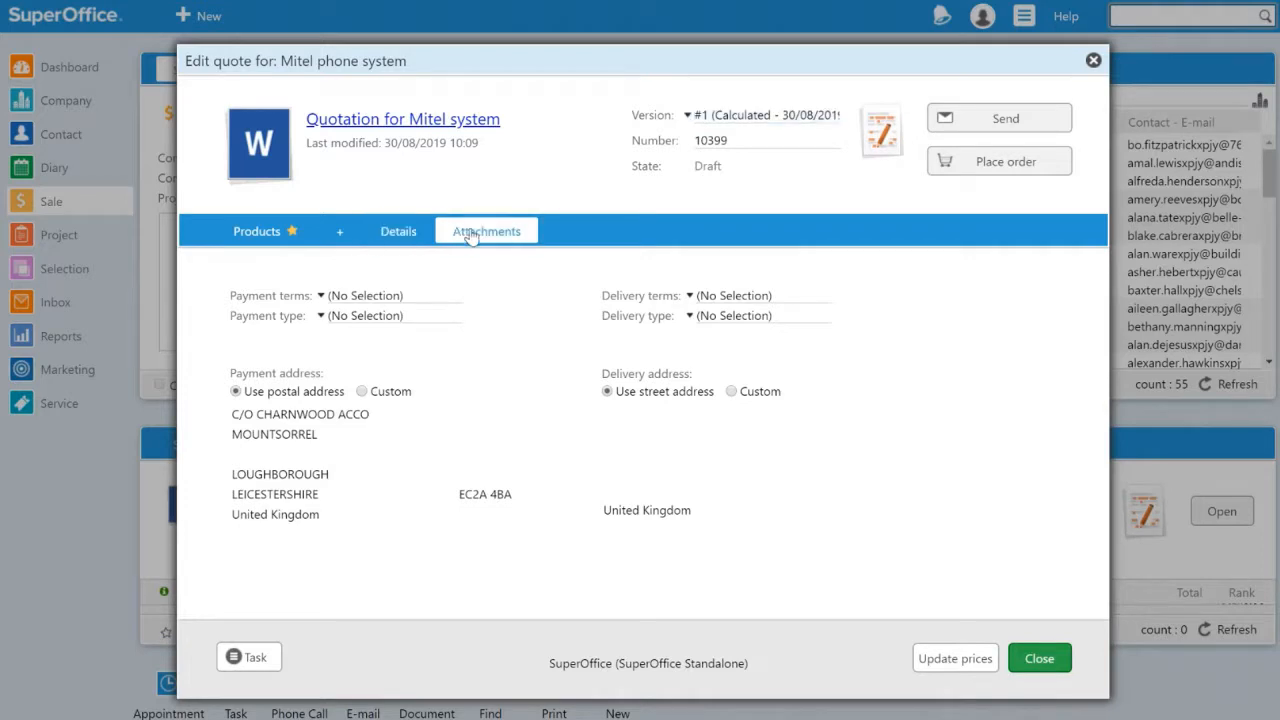
pyautogui.click(488, 232)
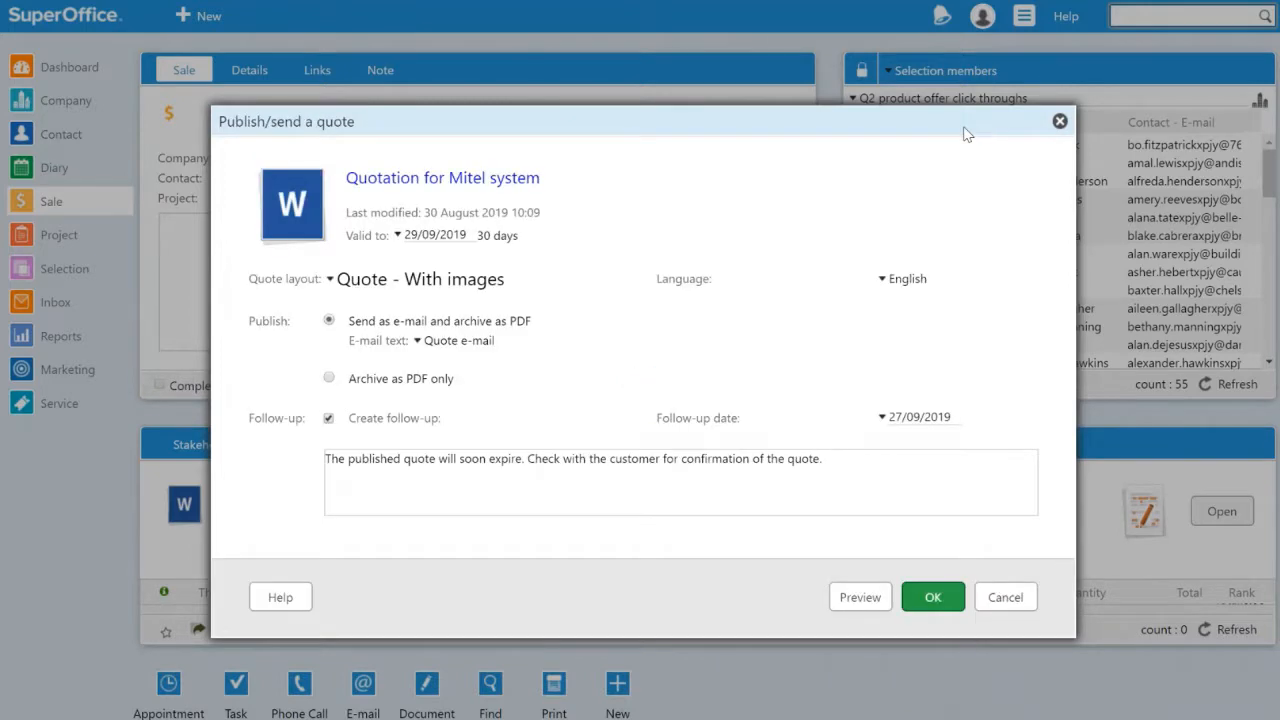
# Choose the 'Quote - With images' layout and generate the quote preview PDF, opening the download
pyautogui.click(420, 280)
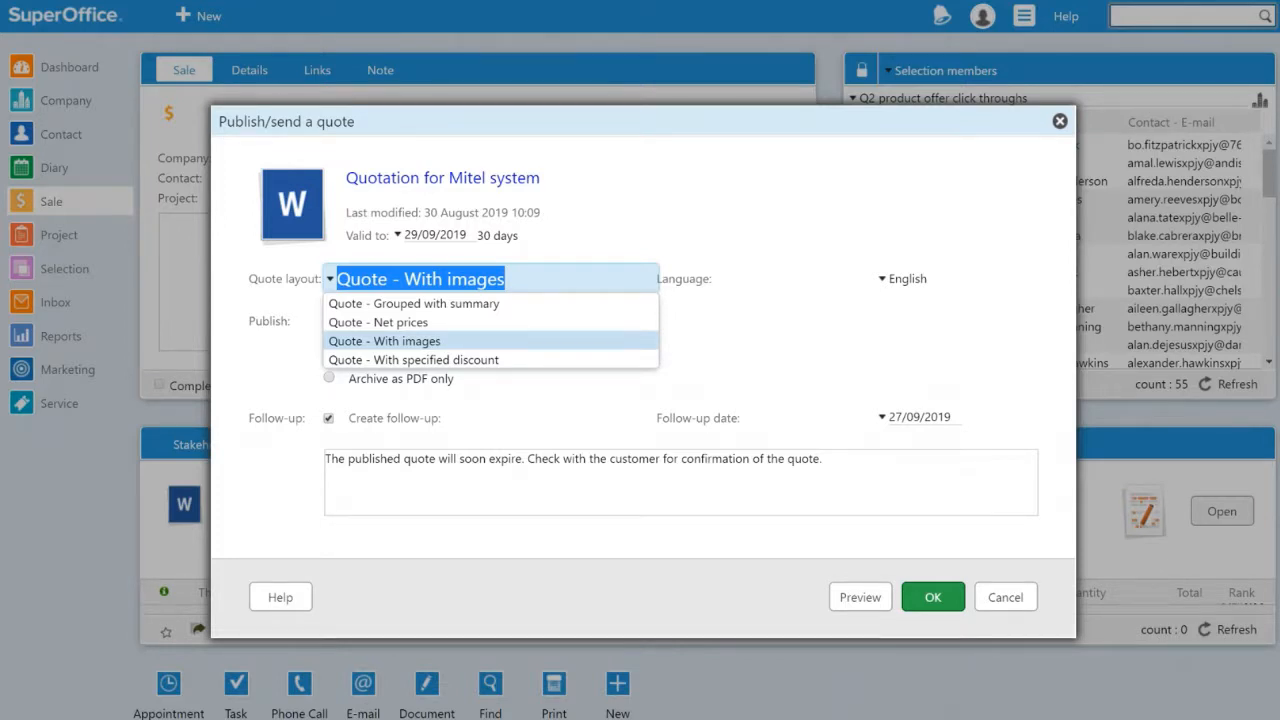
pyautogui.click(384, 340)
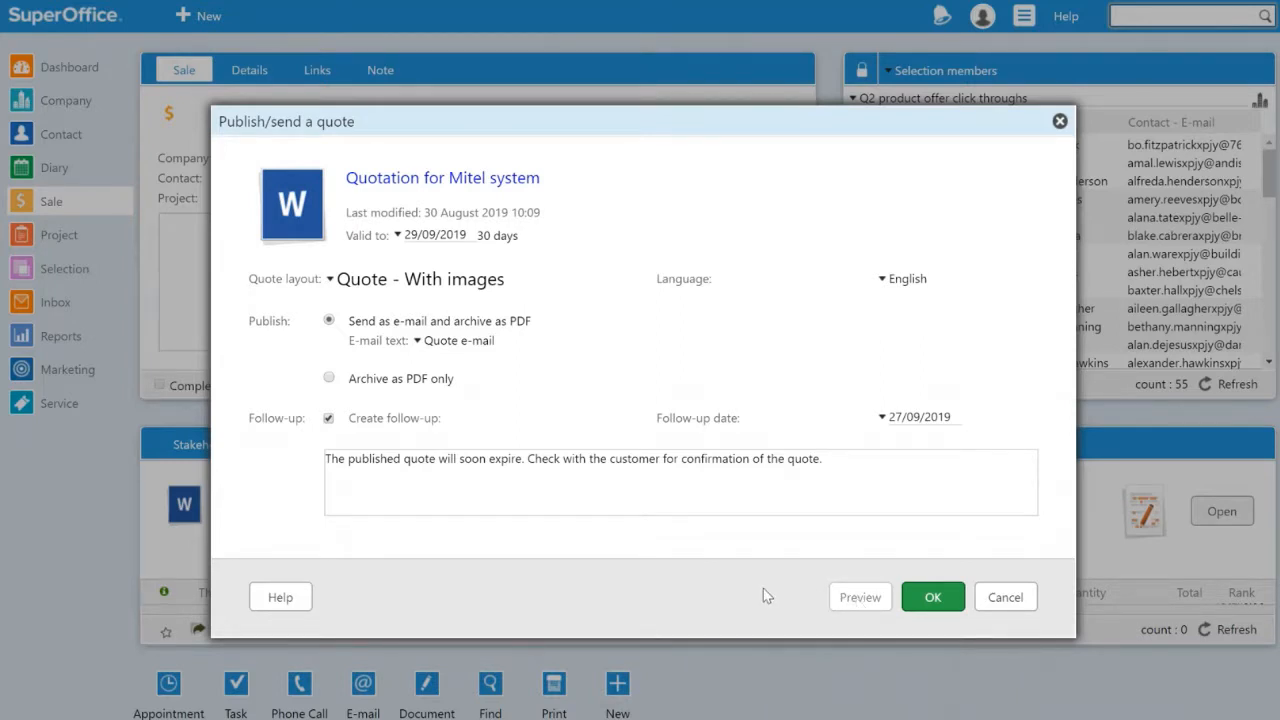
pyautogui.click(434, 234)
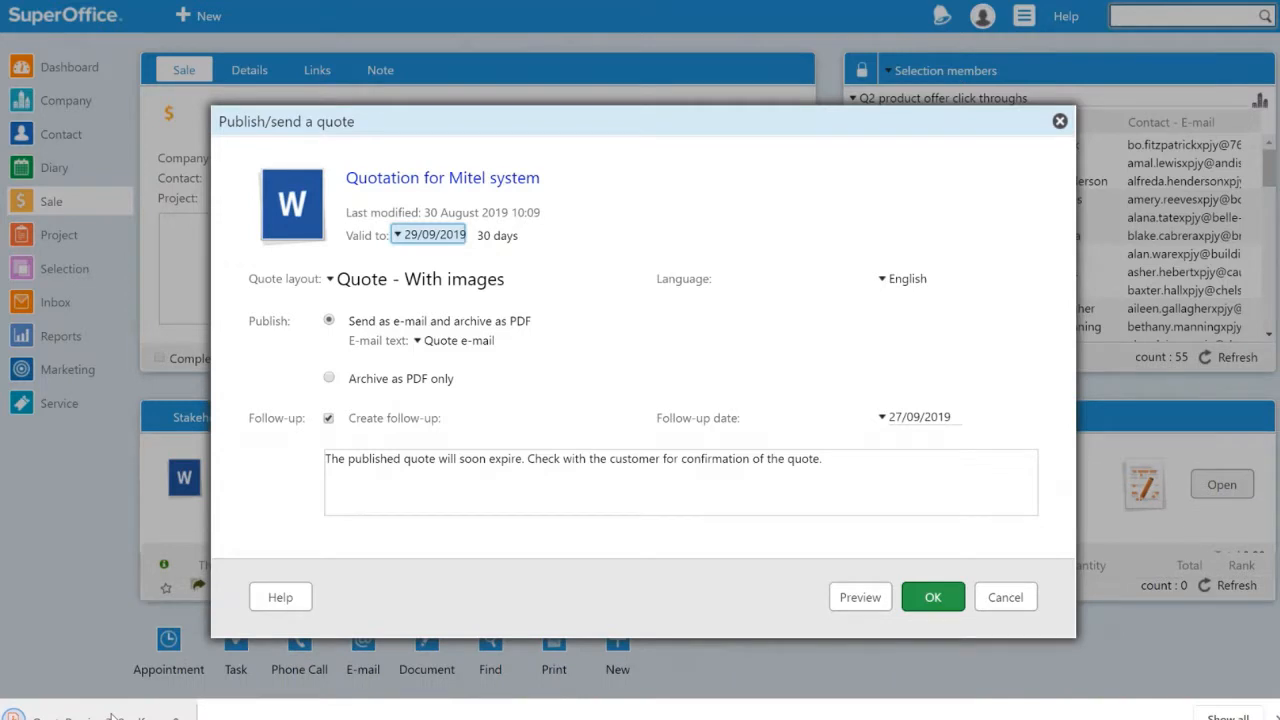
pyautogui.click(860, 596)
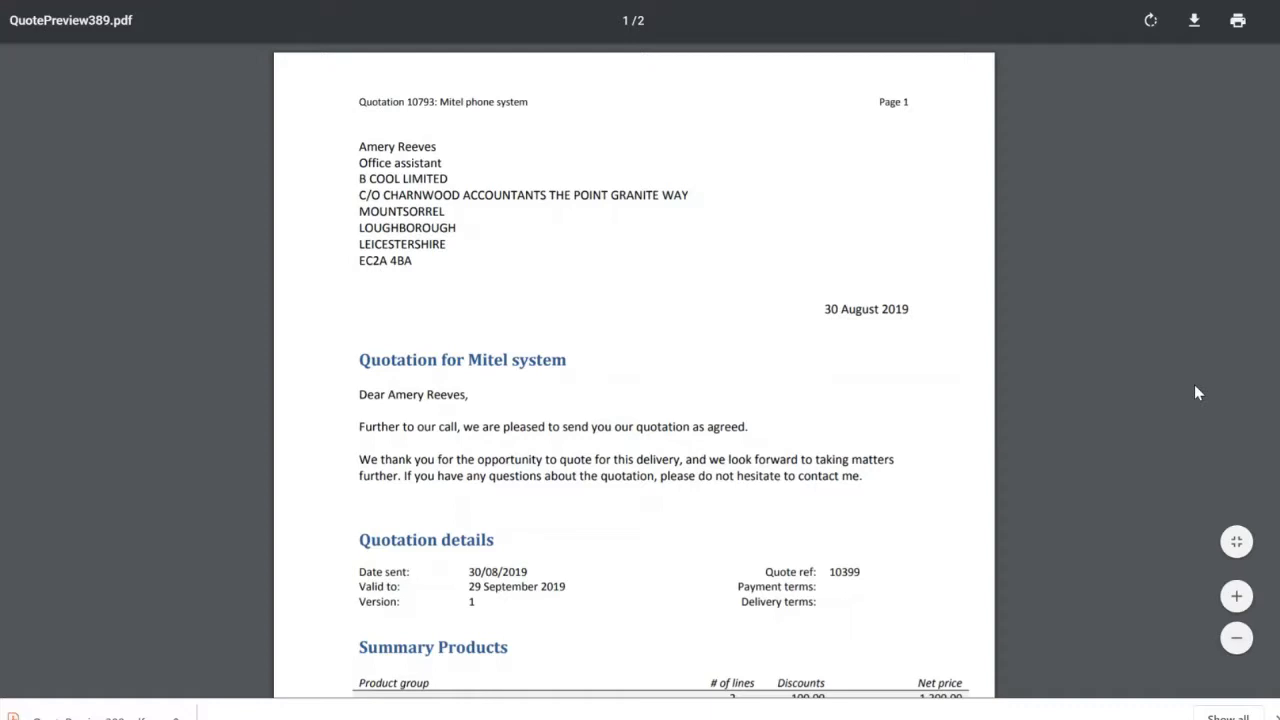
# Scroll through the two-page QuotePreview389.pdf for B COOL LIMITED
pyautogui.scroll(-3)
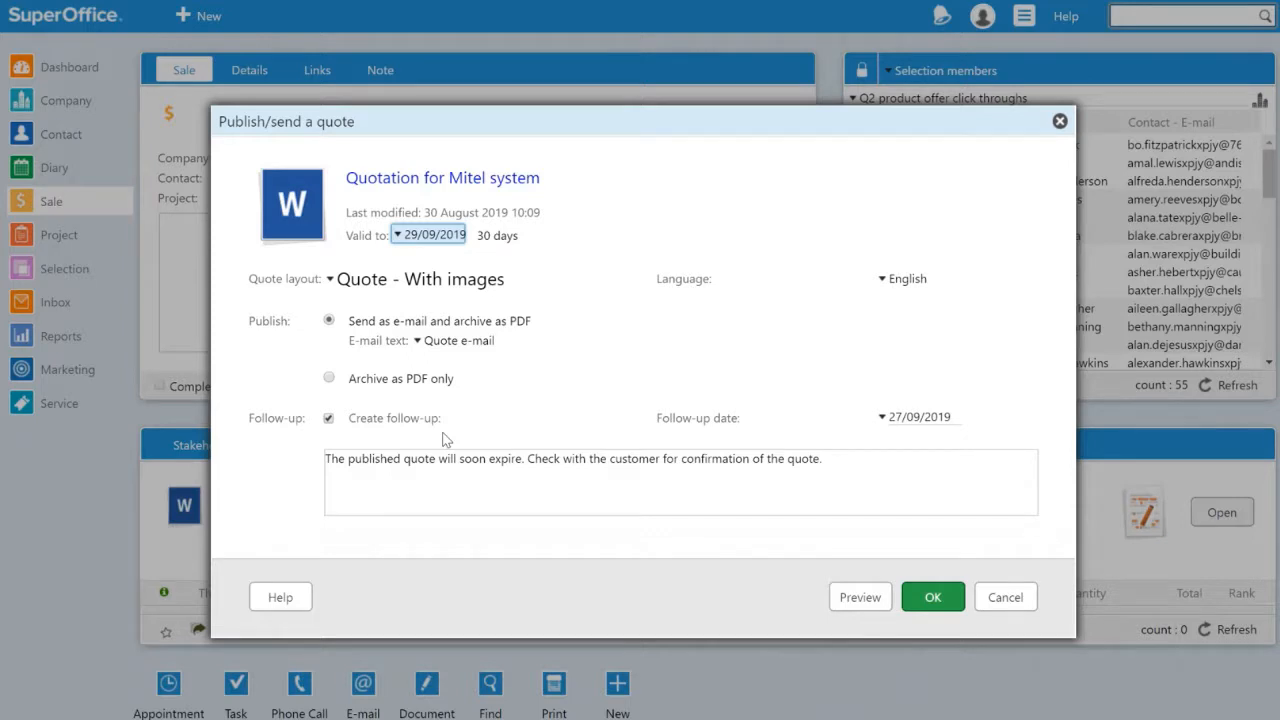
# Confirm the Publish/send dialog so quote version 1 is sent and archived, dated 30/08/2019
pyautogui.click(932, 596)
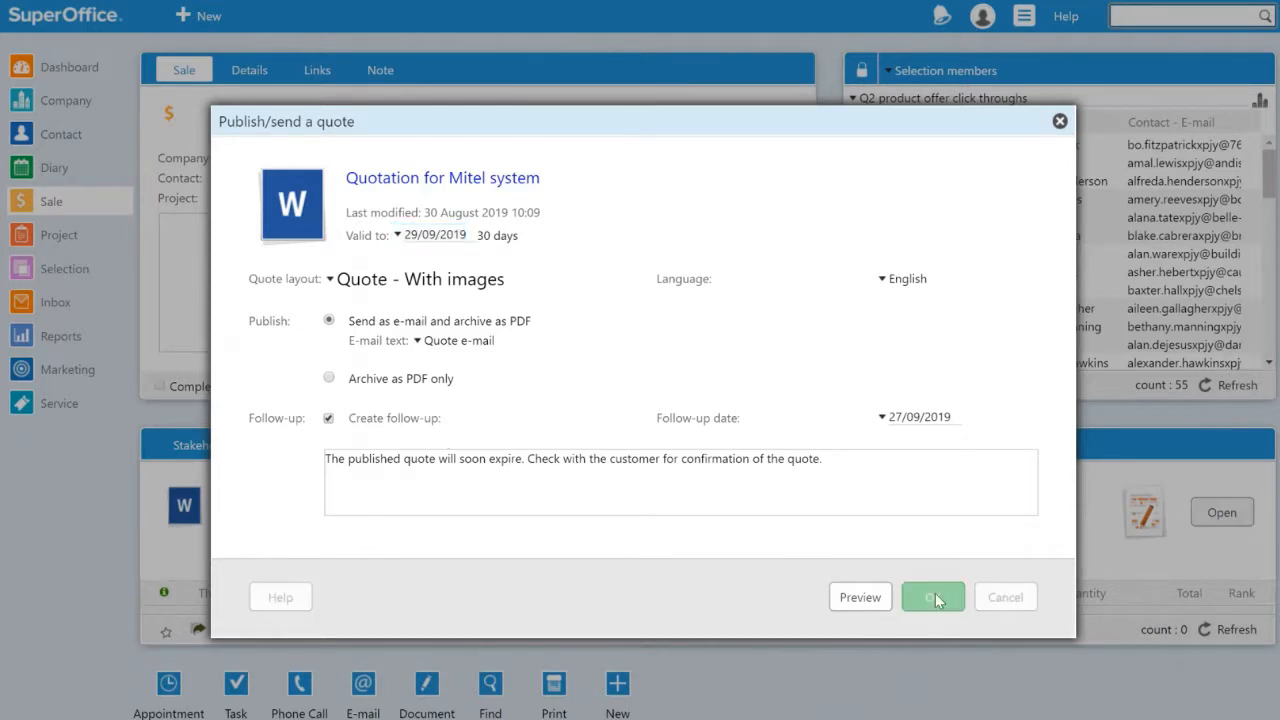
pyautogui.moveTo(736, 608)
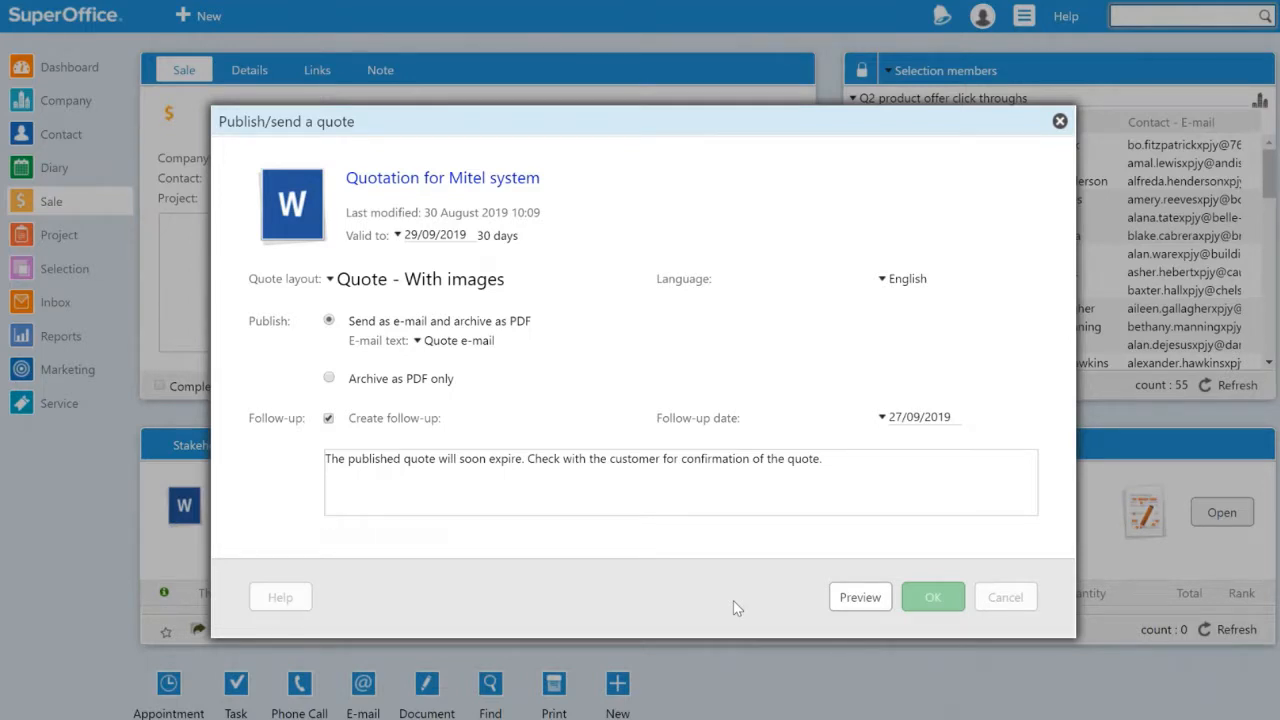
pyautogui.click(932, 596)
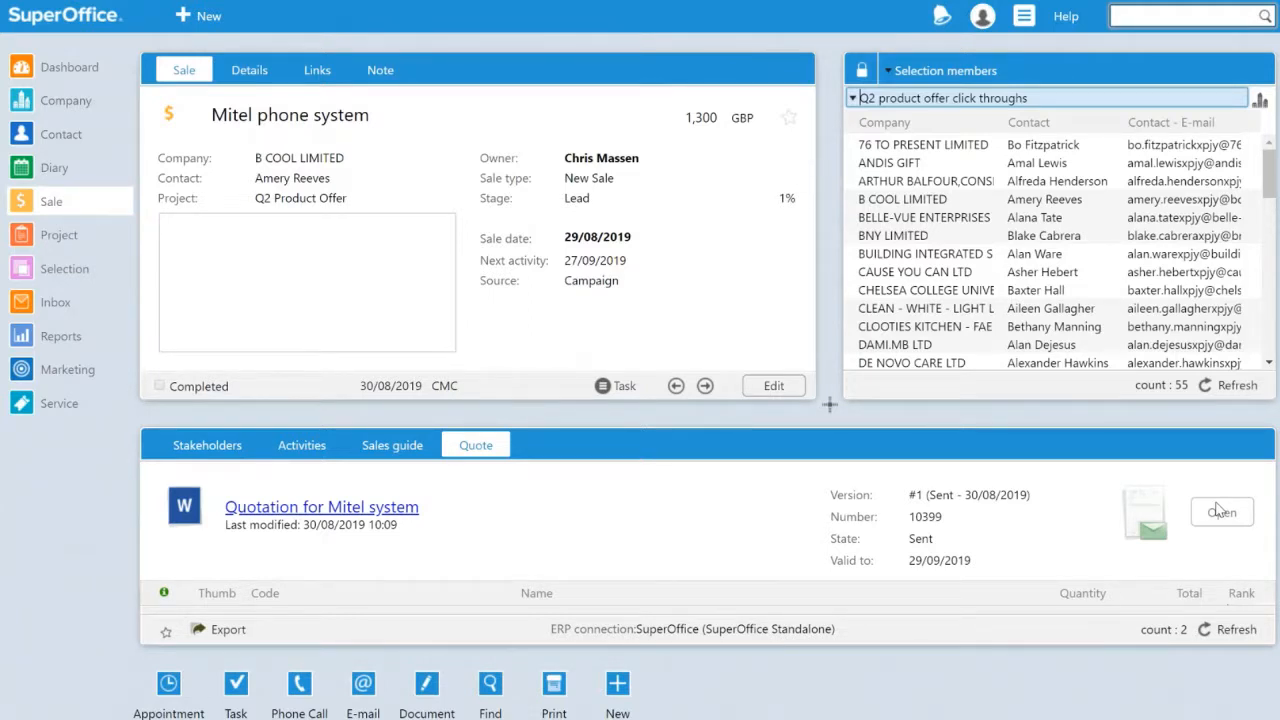
# Reopen the Mitel quote and discount the X4500 server line to 380 GBP, total 1,280 GBP
pyautogui.click(1220, 512)
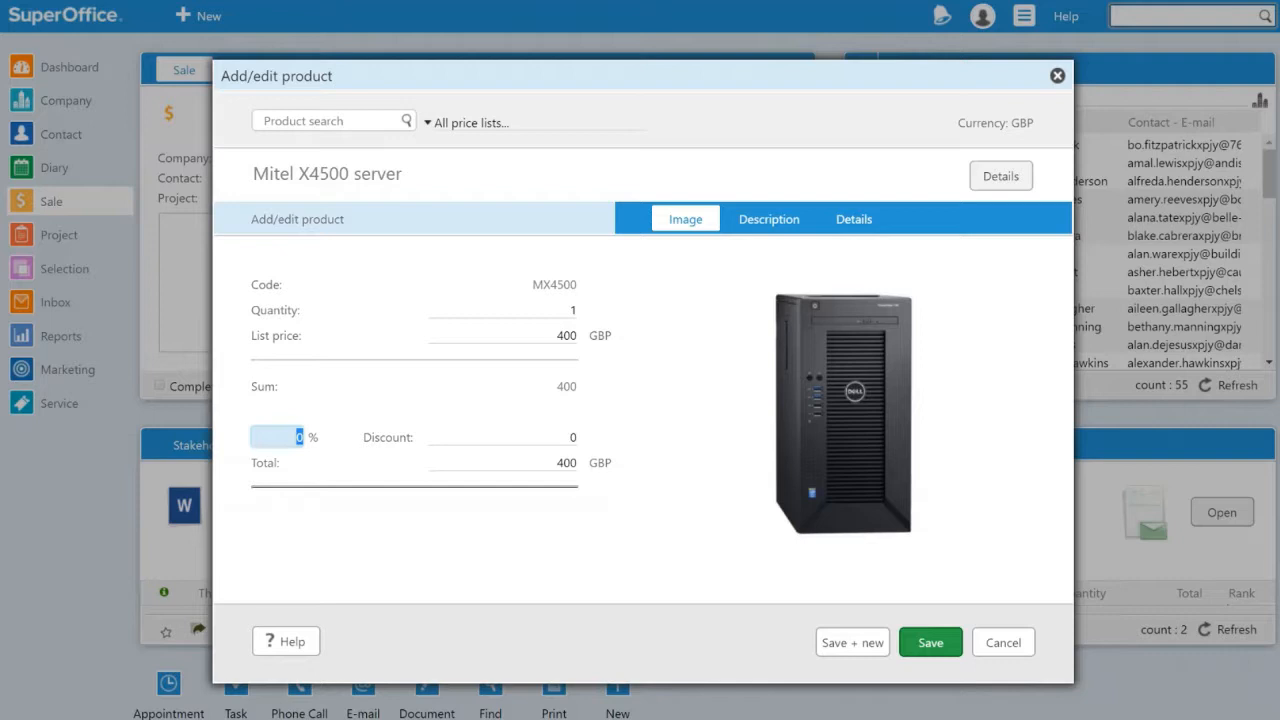
pyautogui.click(928, 642)
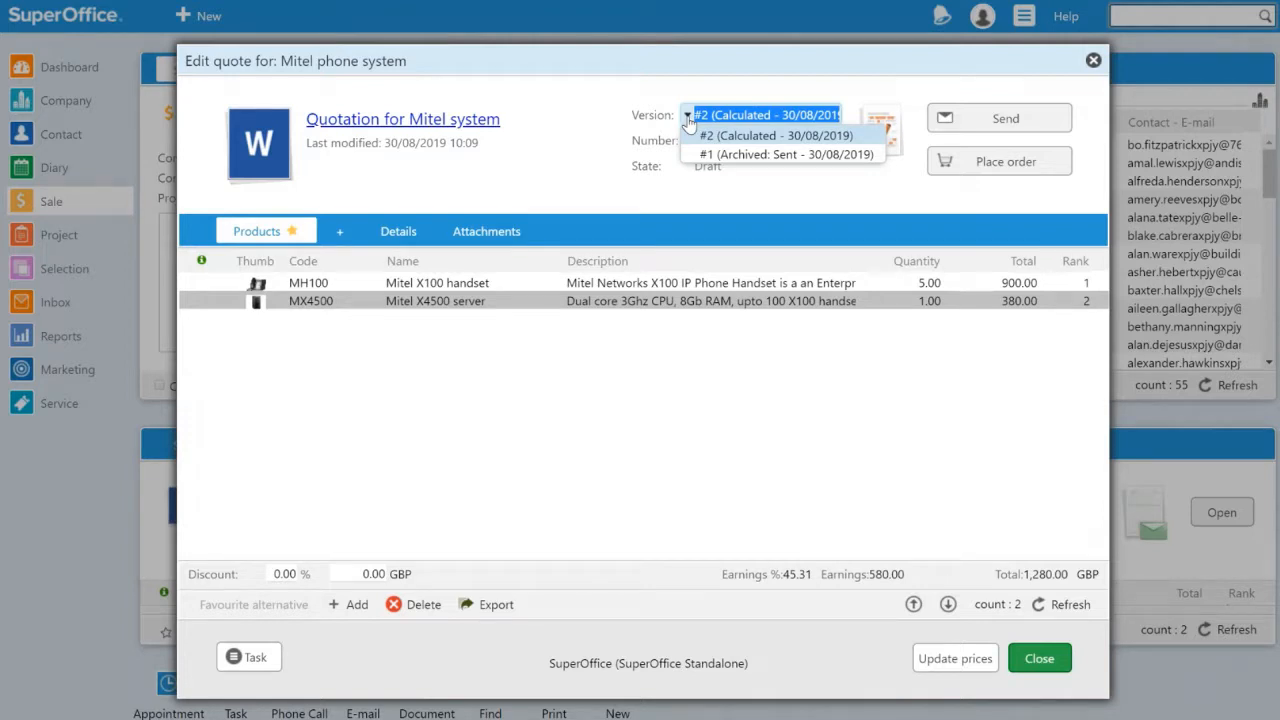
# Select quote version #2 and place an order from it for 1,280 GBP
pyautogui.click(764, 114)
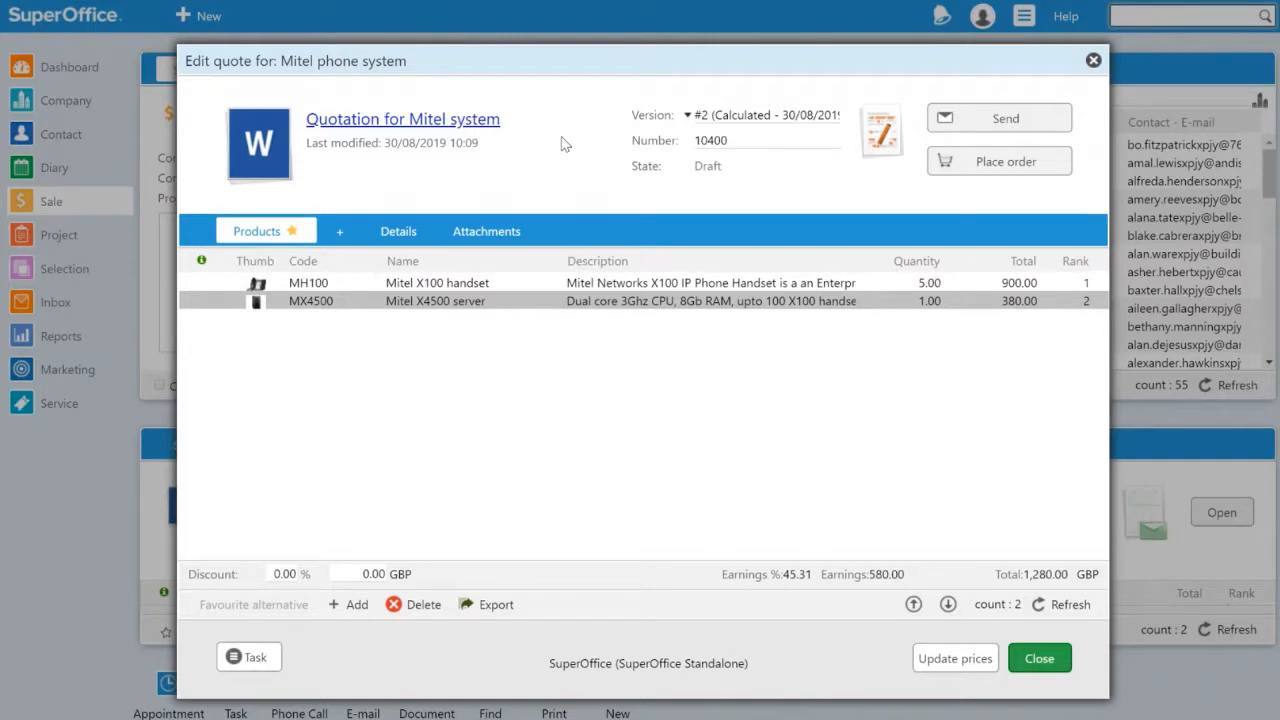
pyautogui.click(1004, 160)
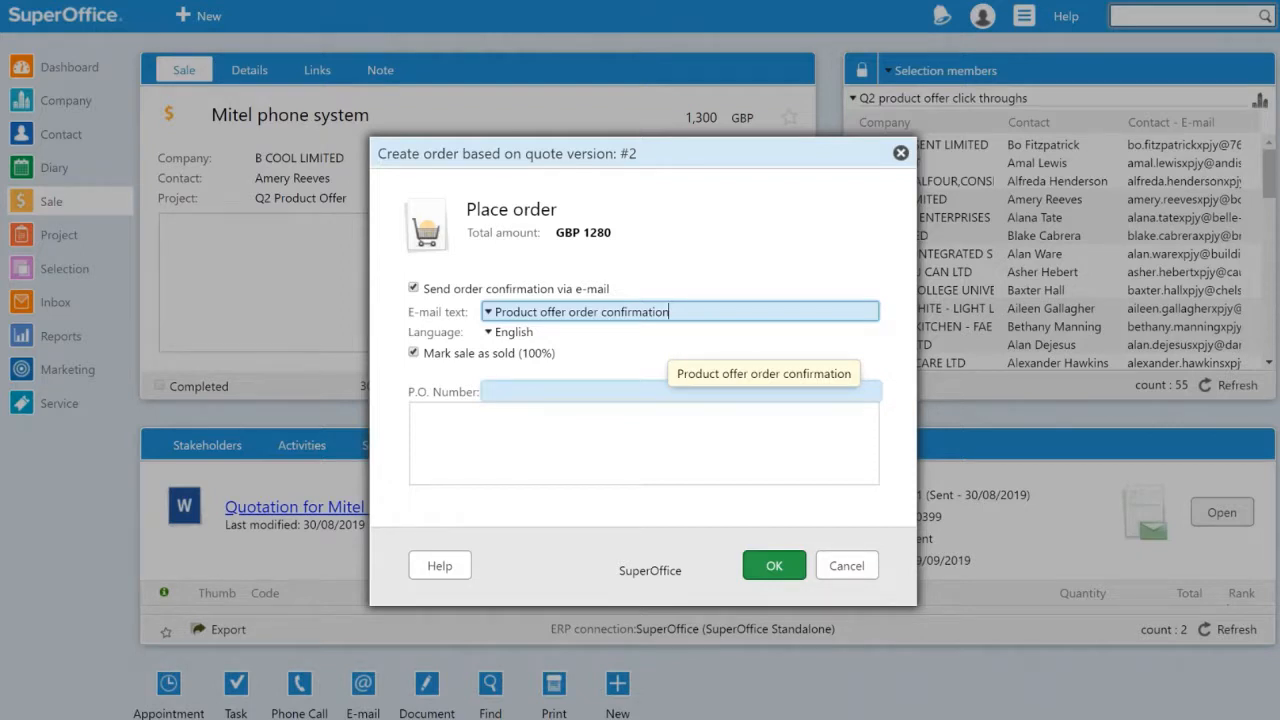
pyautogui.click(772, 564)
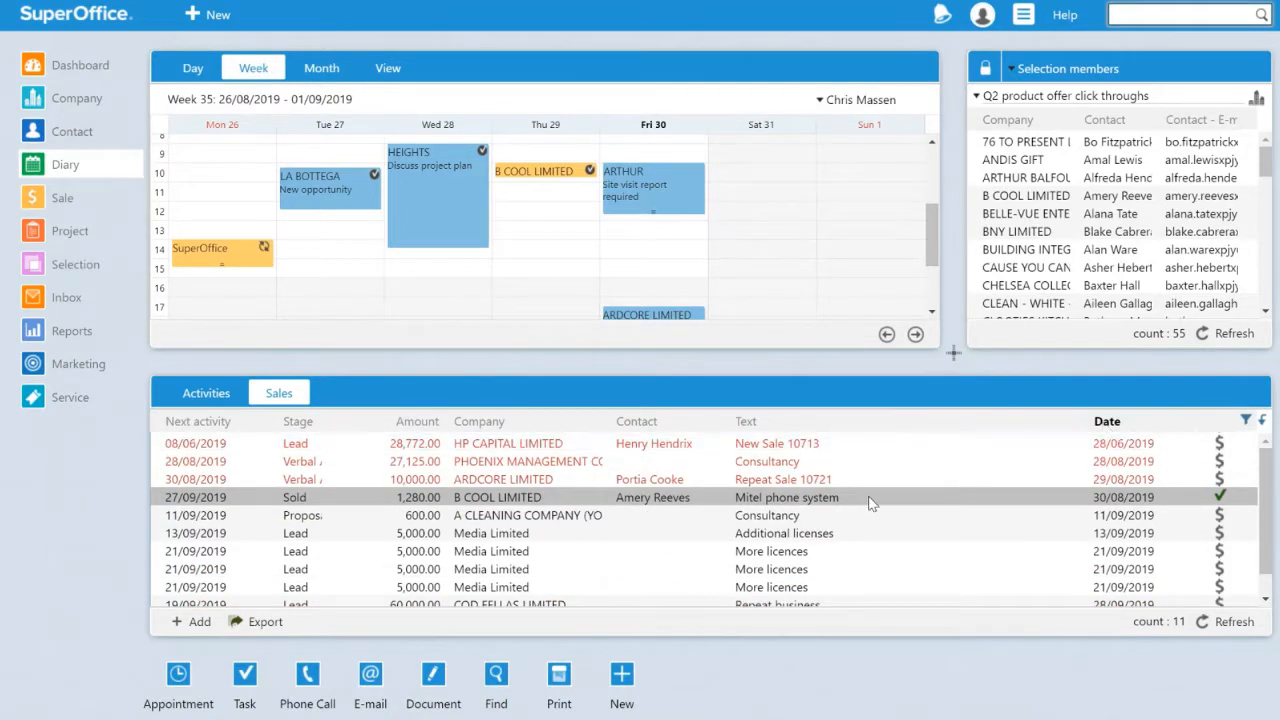
pyautogui.moveTo(862, 498)
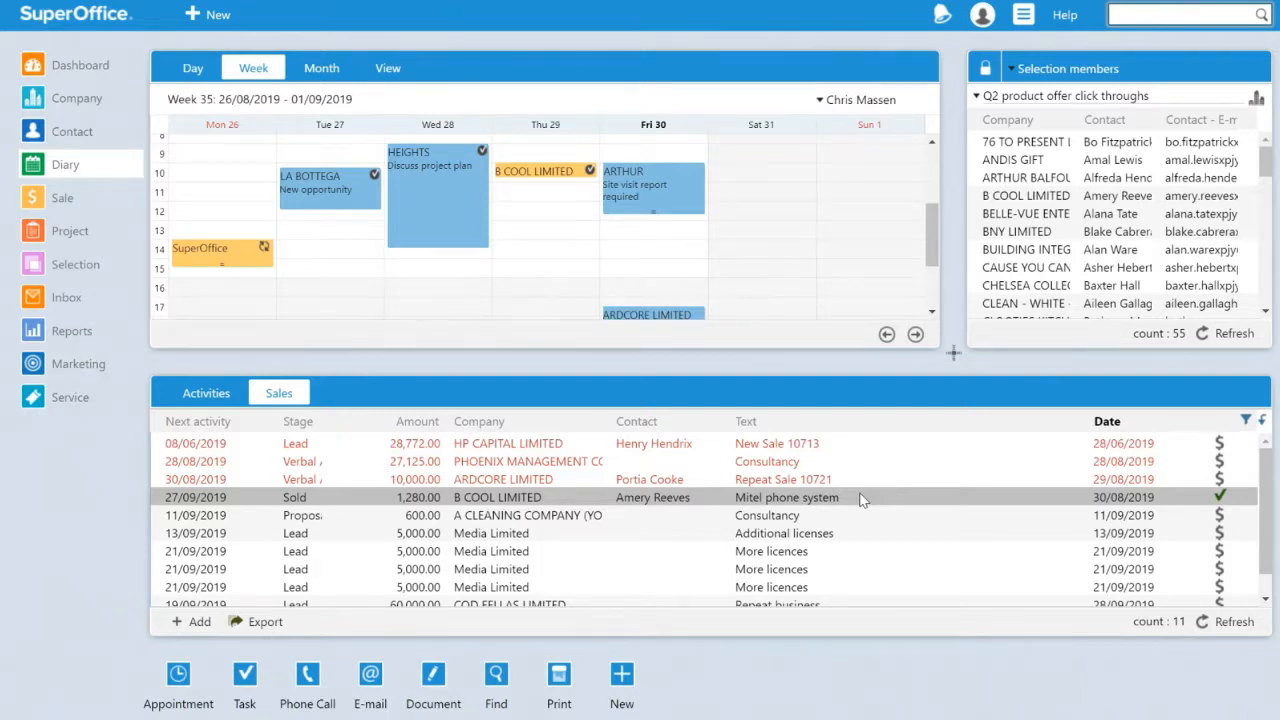
# View the sold Mitel phone system sale and its Q2 Product Offer project, reaching the pipeline dashboard
pyautogui.doubleClick(784, 496)
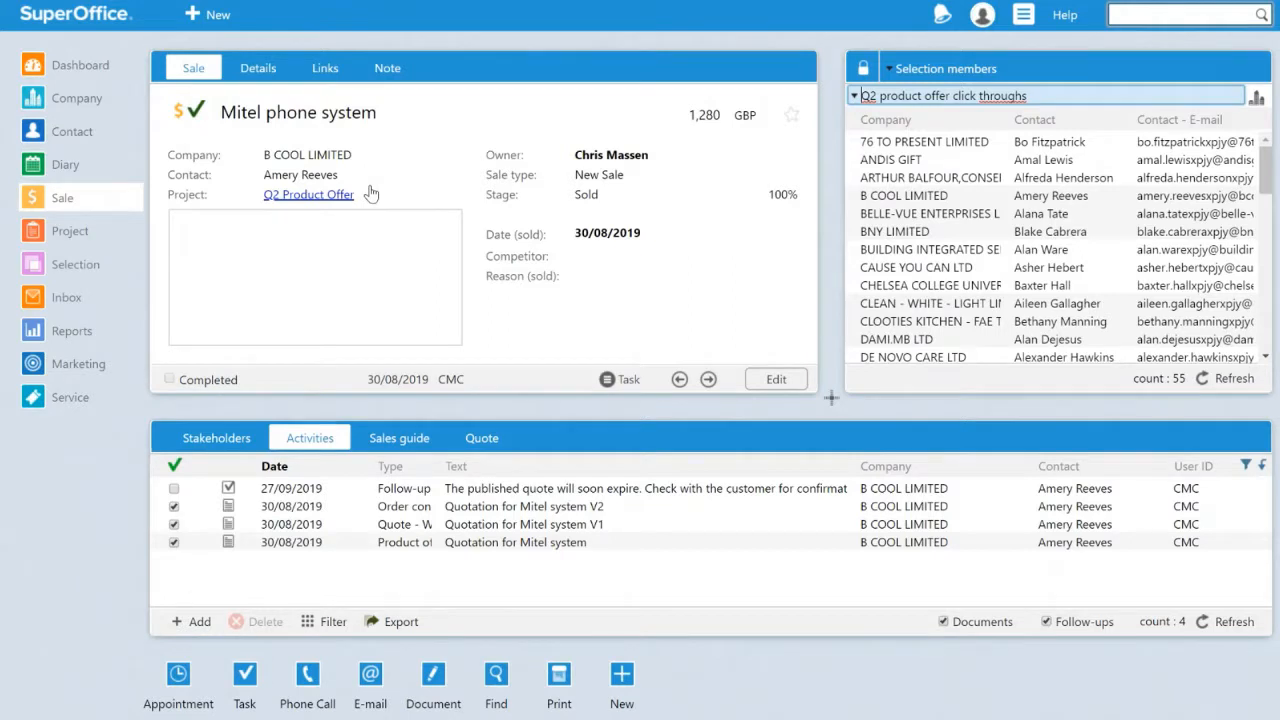
pyautogui.click(308, 194)
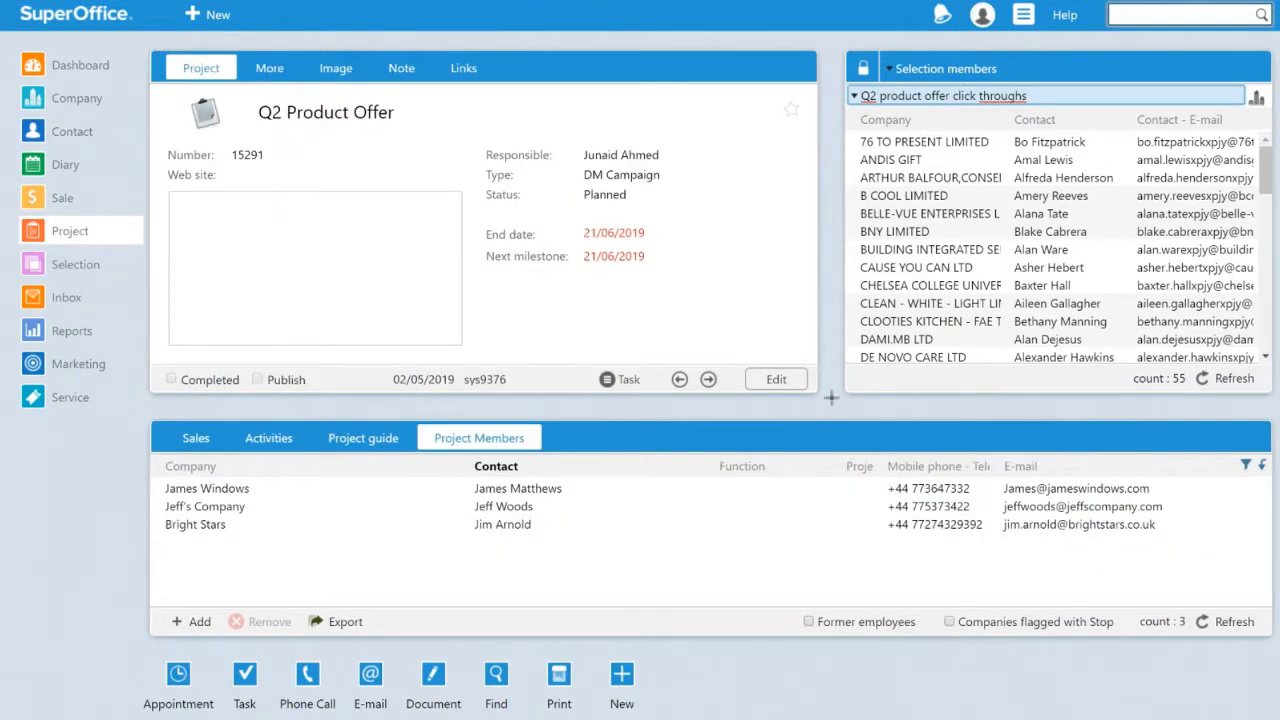
pyautogui.click(196, 436)
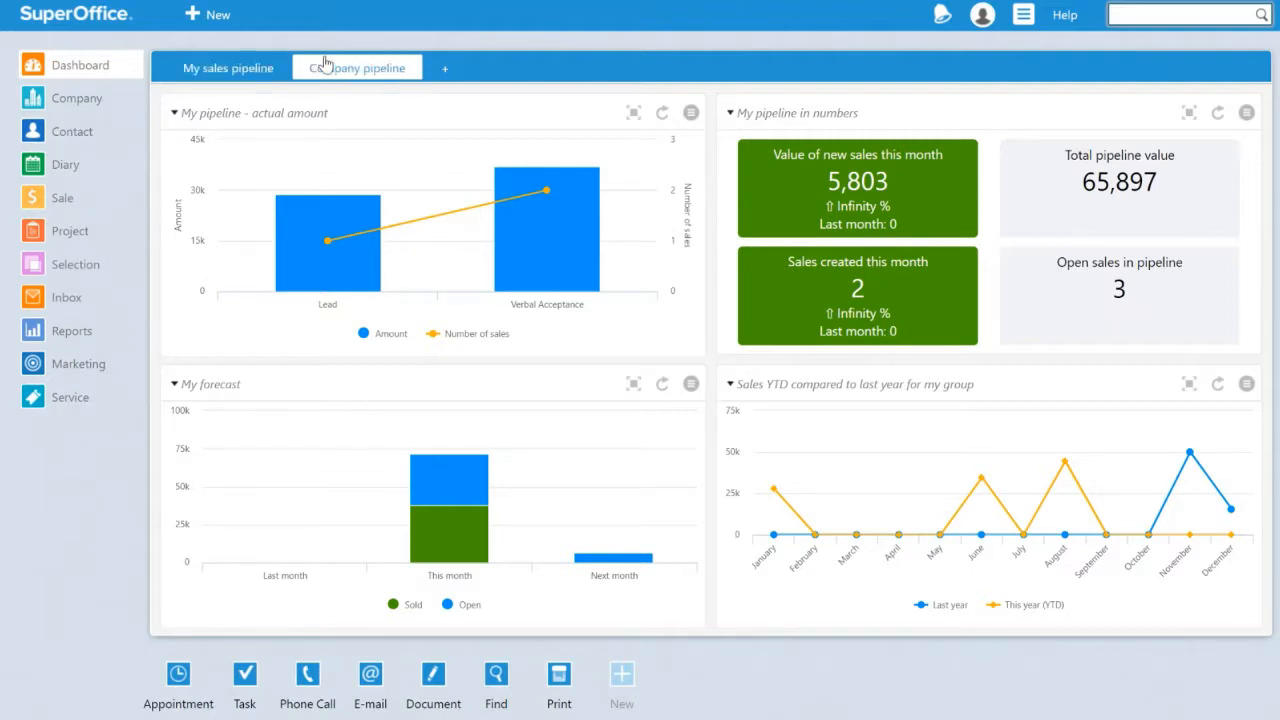
# Switch to the Company pipeline tab showing 24,533 in new sales this month
pyautogui.click(356, 68)
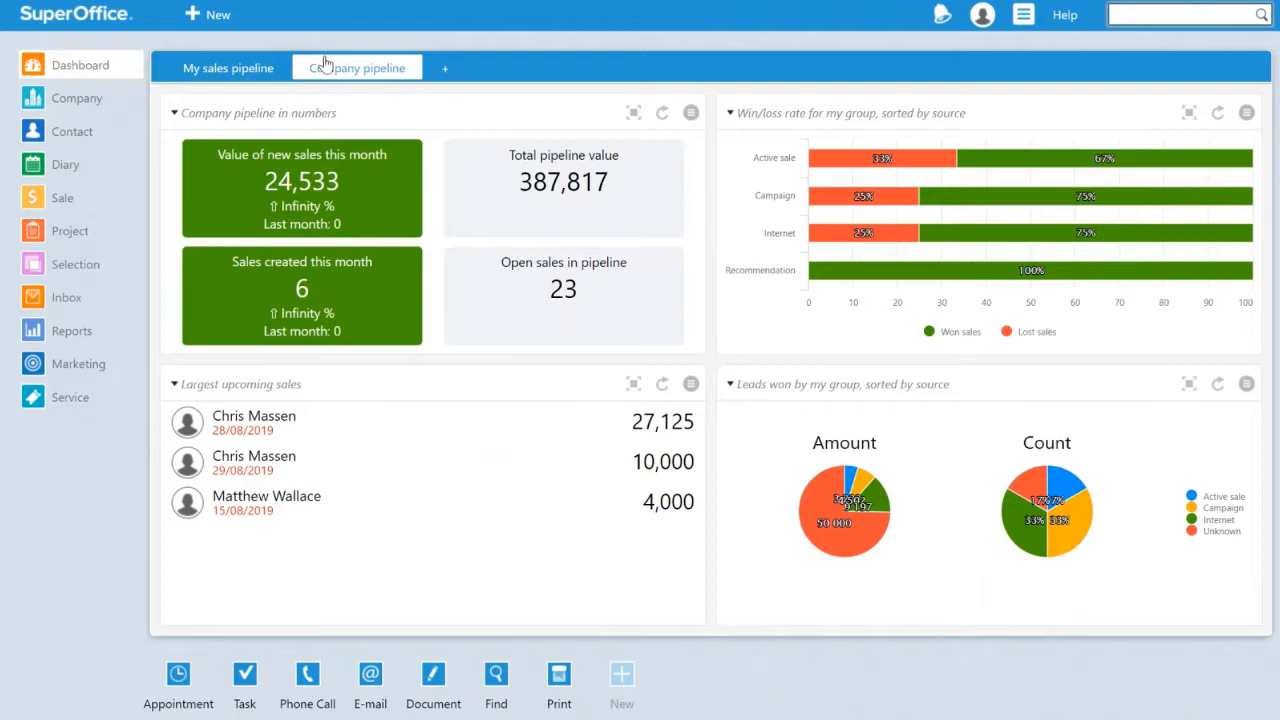